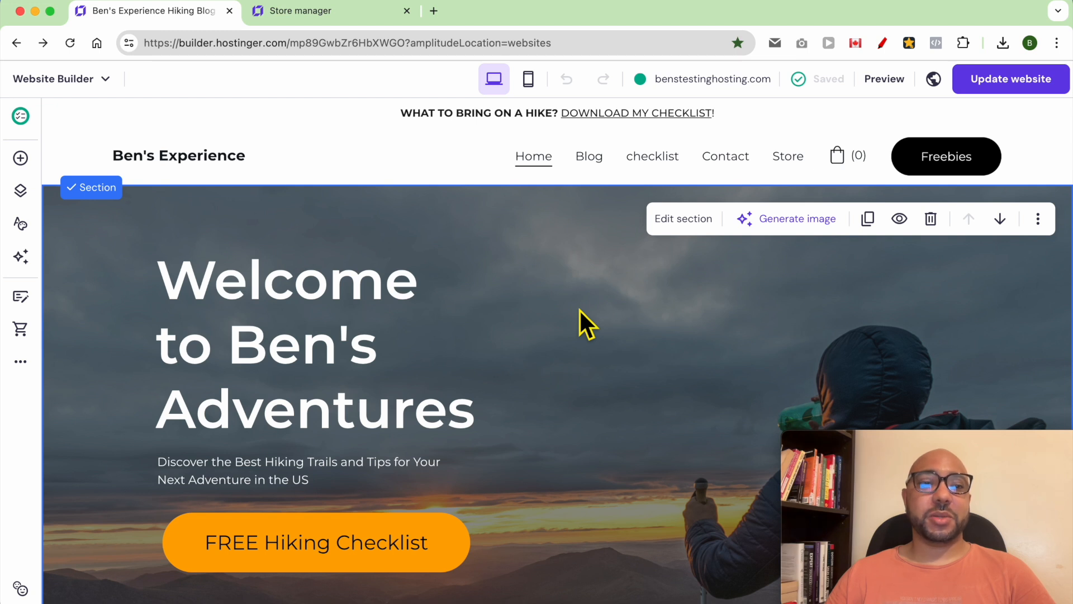
{"action": "mouse_move", "coordinate": [512, 318]}
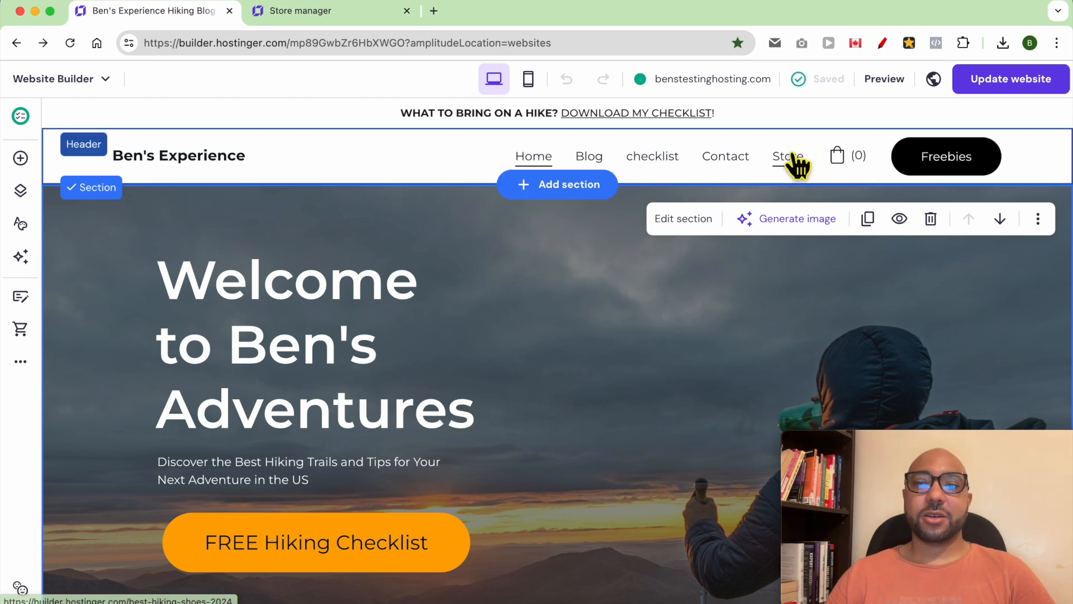
Open the site's Store page and switch to the Store manager dashboard.
{"action": "left_click", "coordinate": [788, 156]}
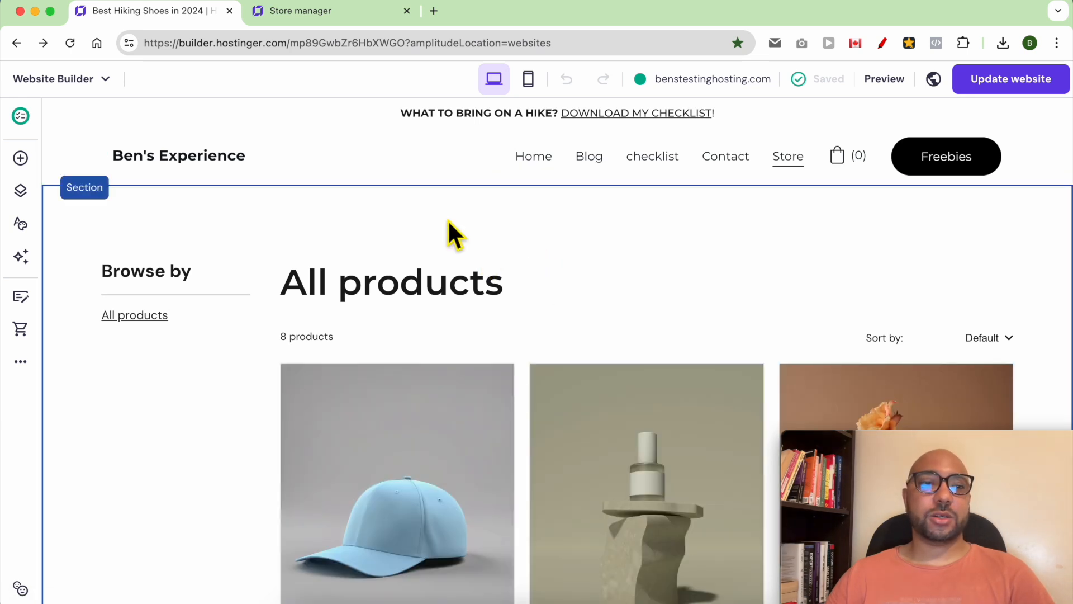
{"action": "left_click", "coordinate": [52, 79]}
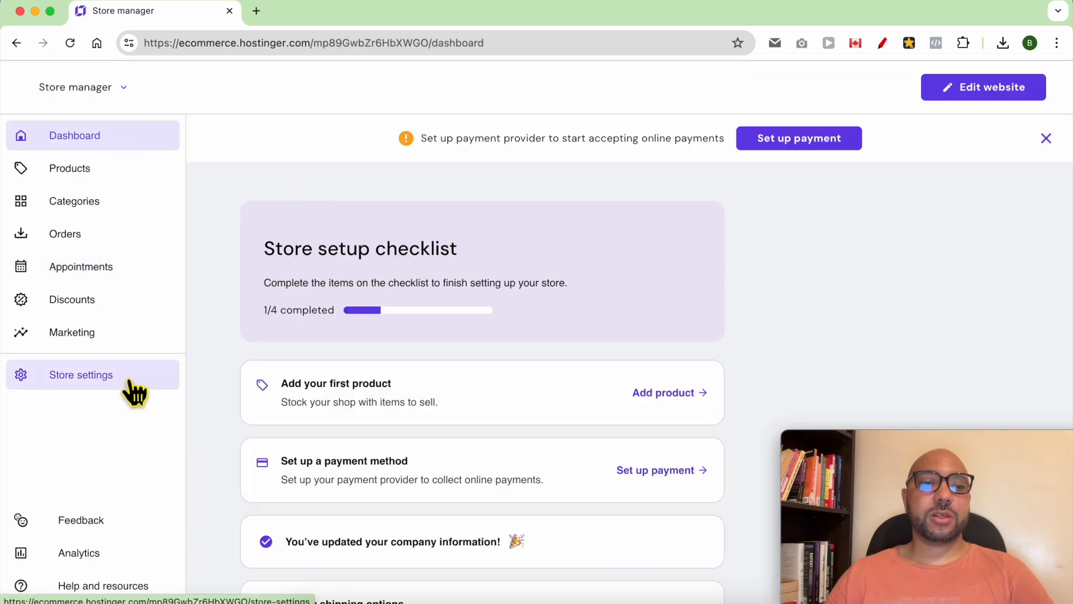
Go to the store's Payments settings and scroll to the Manual payment option.
{"action": "left_click", "coordinate": [80, 374]}
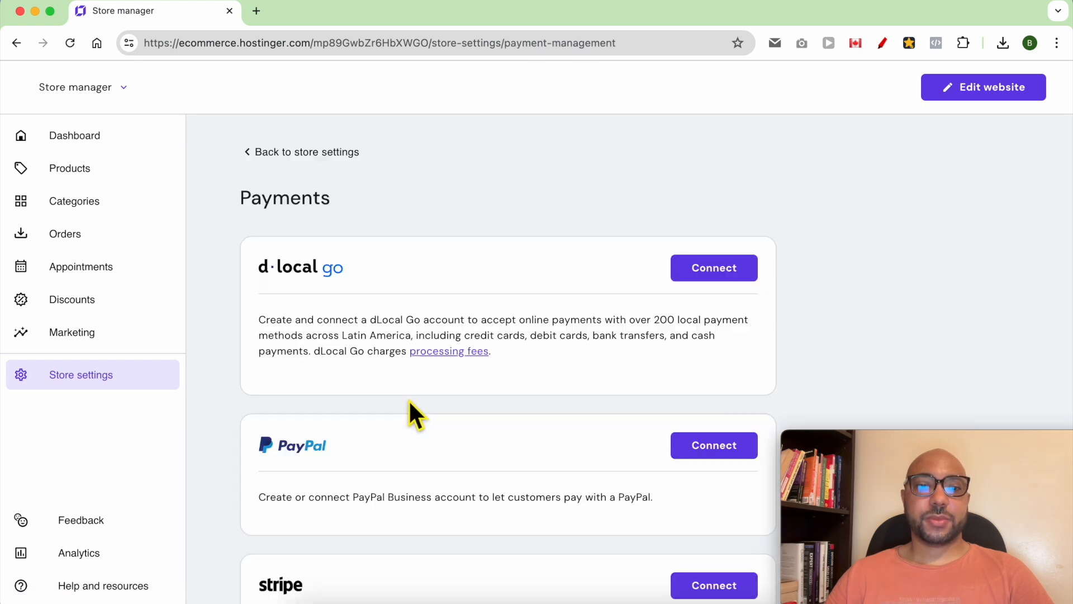
{"action": "scroll", "scroll_direction": "down", "scroll_amount": 3}
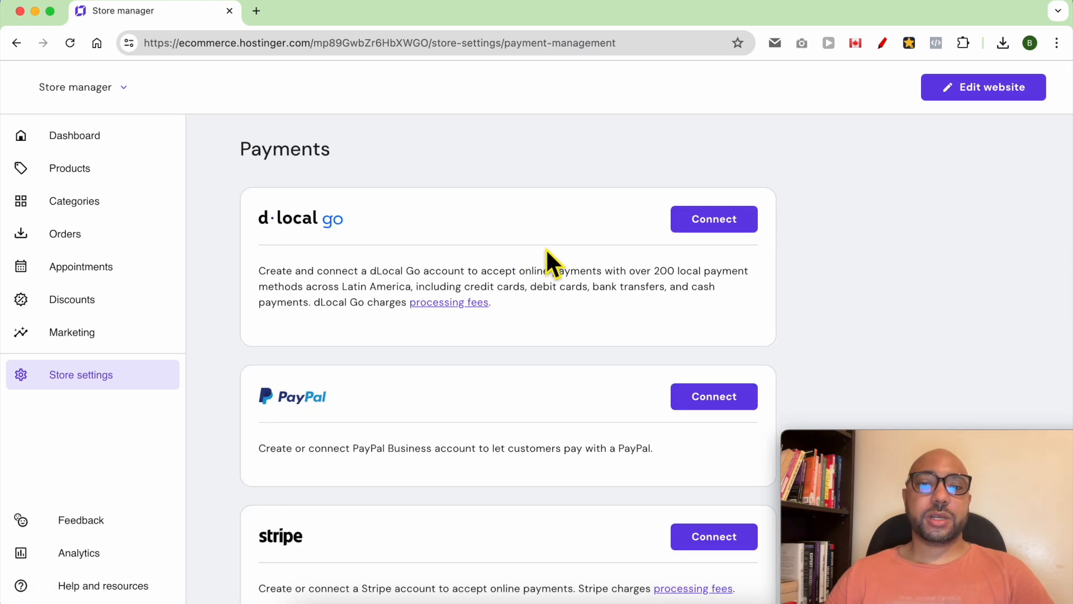
{"action": "scroll", "scroll_direction": "down", "scroll_amount": 3}
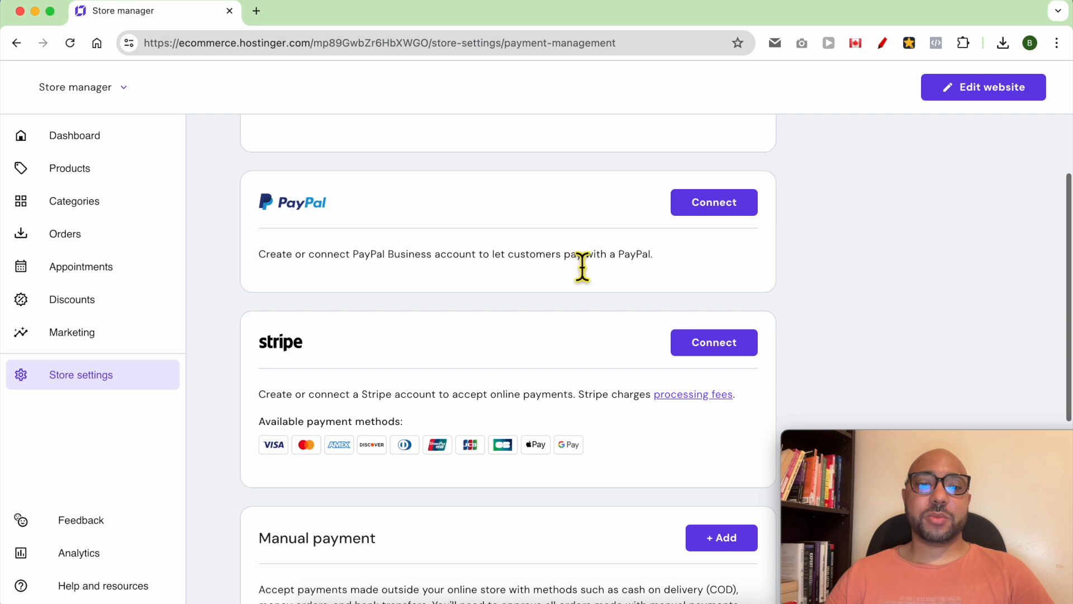
{"action": "scroll", "scroll_direction": "down", "scroll_amount": 3}
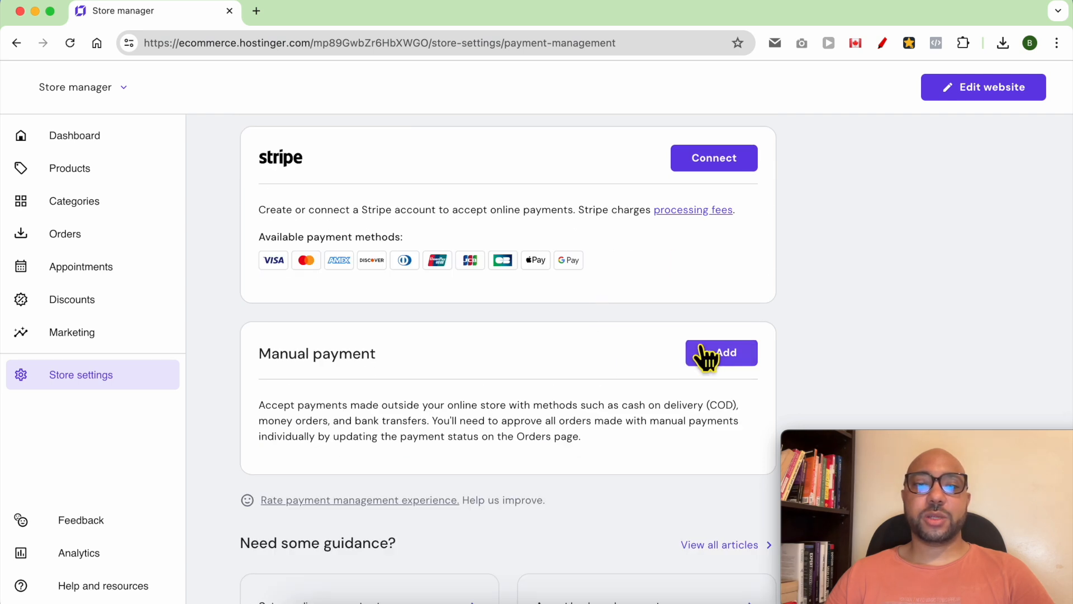
Add a manual payment method named 'Manual payment' and save it.
{"action": "left_click", "coordinate": [721, 353]}
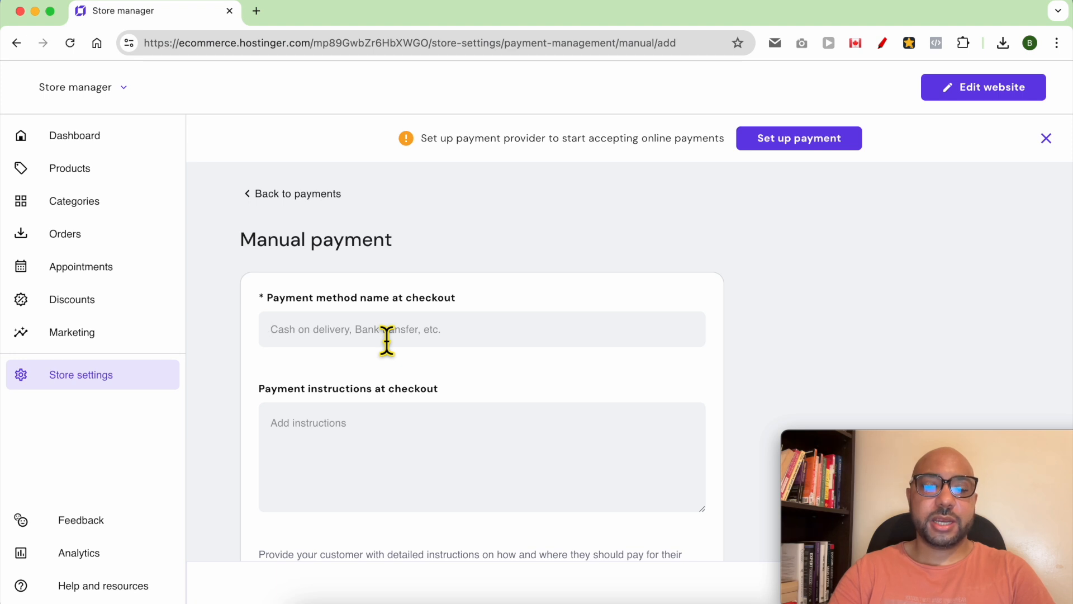
{"action": "type", "text": "MAnual"}
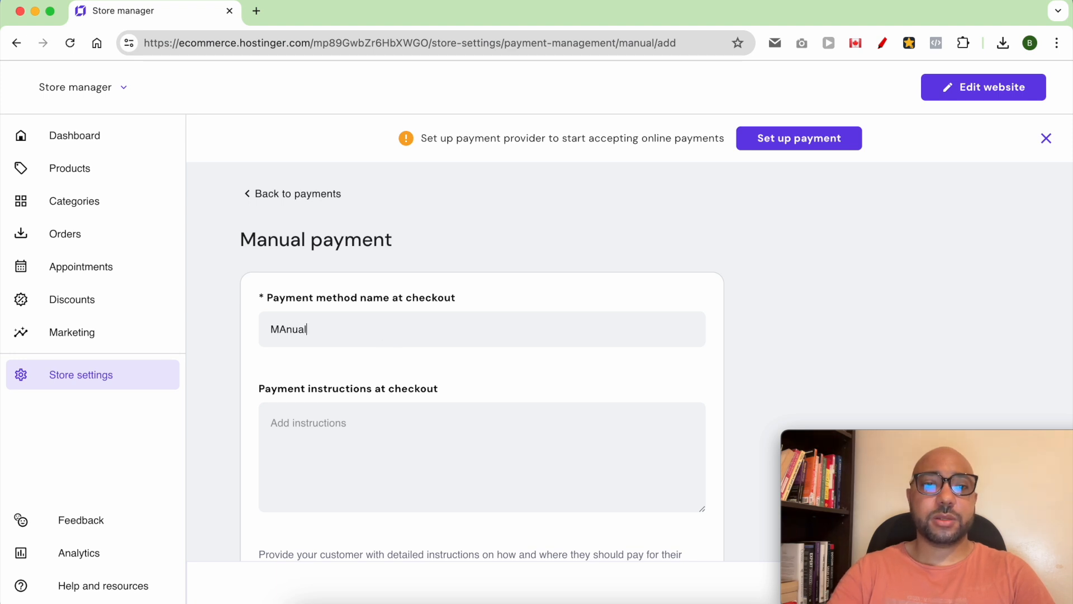
{"action": "type", "text": "payment"}
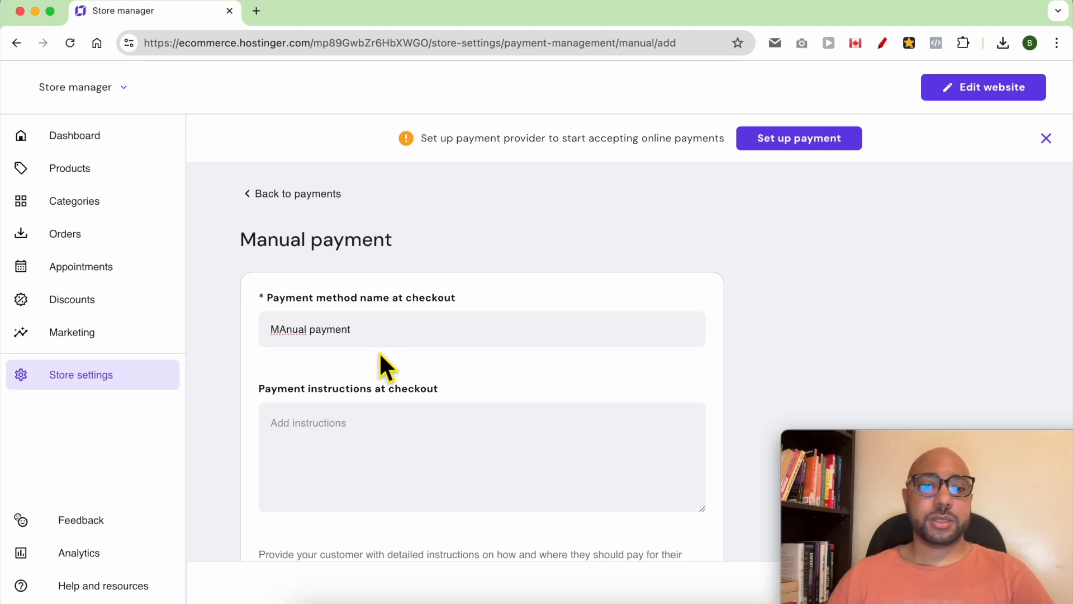
{"action": "type", "text": "Manual payment"}
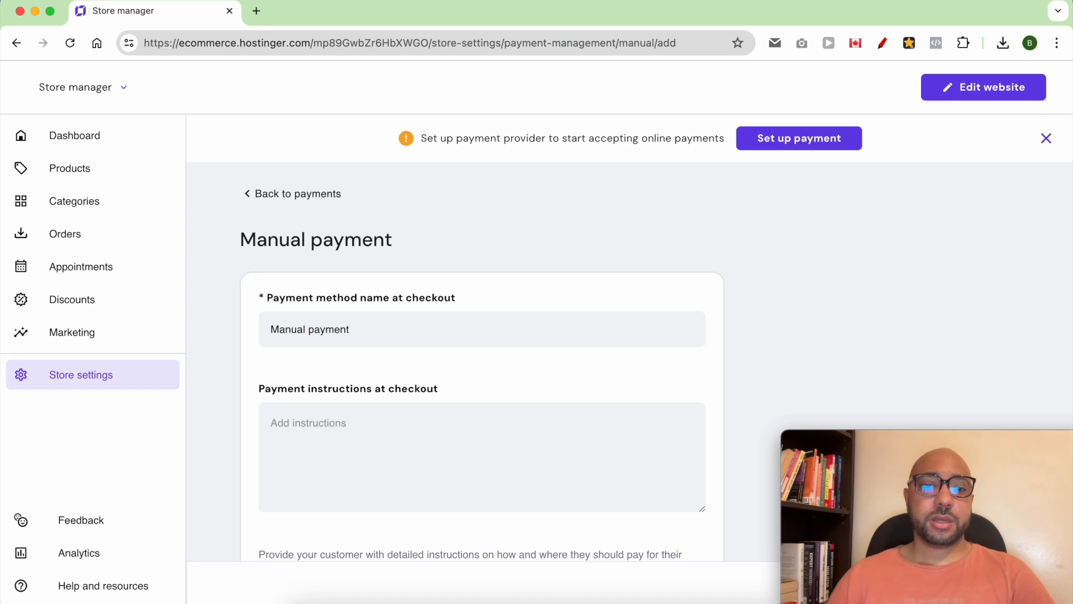
{"action": "scroll", "scroll_direction": "down", "scroll_amount": 3}
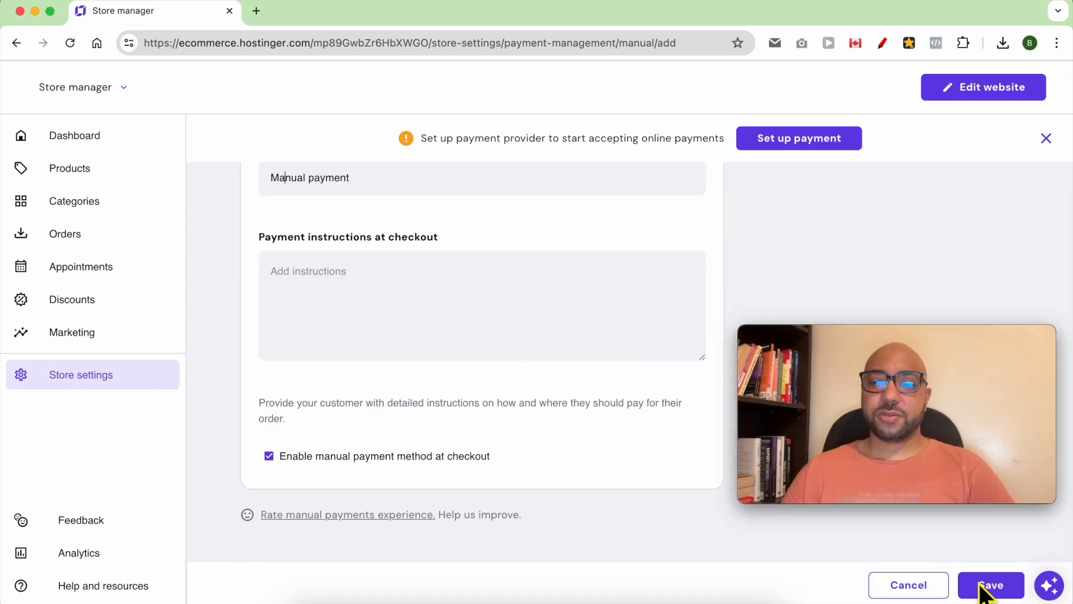
{"action": "left_click", "coordinate": [991, 585]}
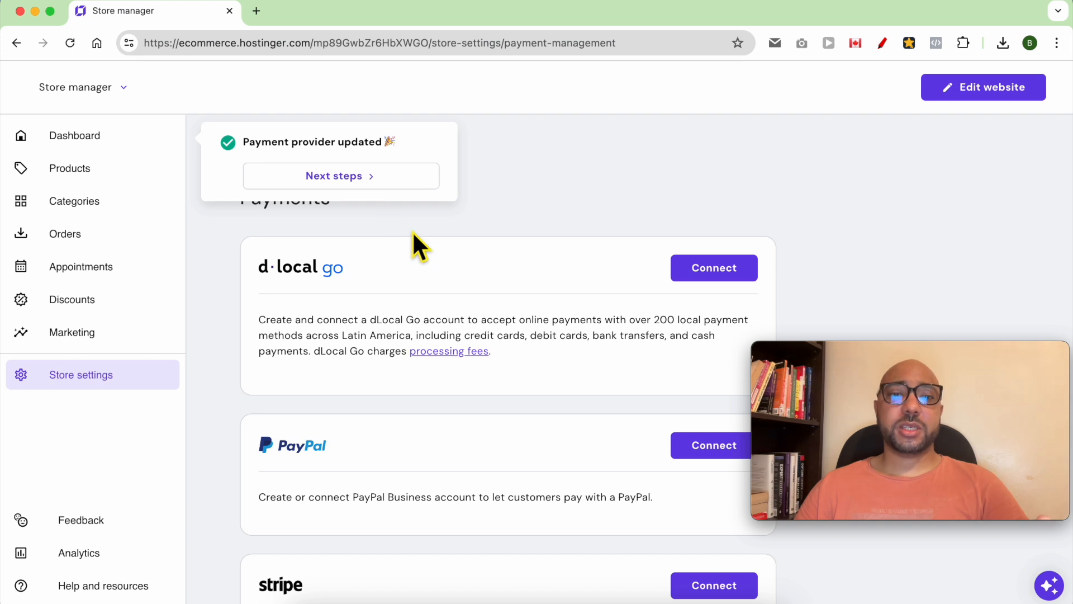
Start a new product titled 'Donation' with a price of $1.
{"action": "left_click", "coordinate": [70, 168]}
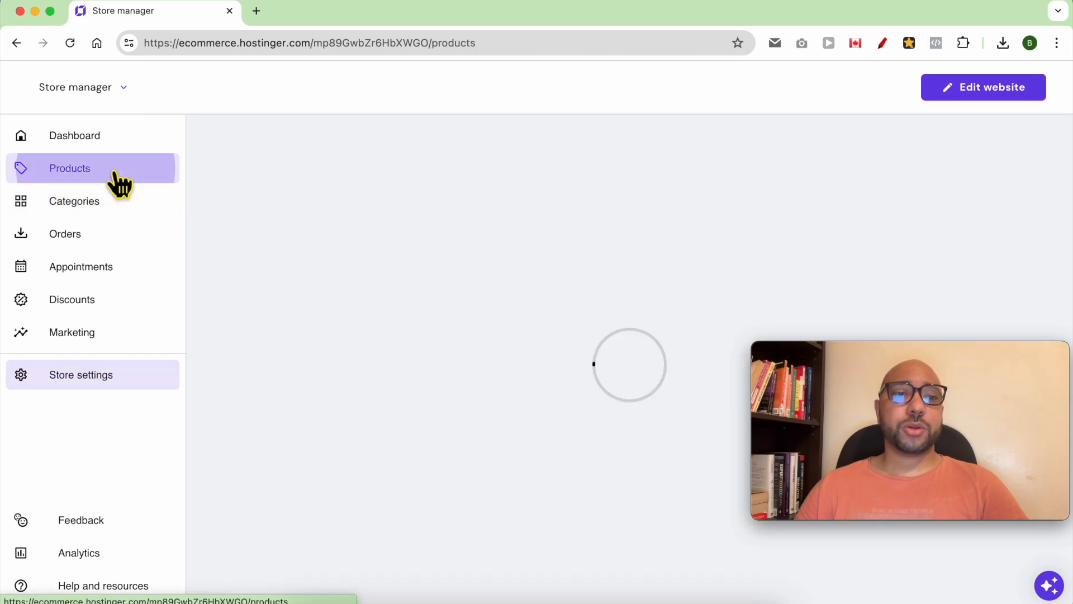
{"action": "left_click", "coordinate": [69, 167]}
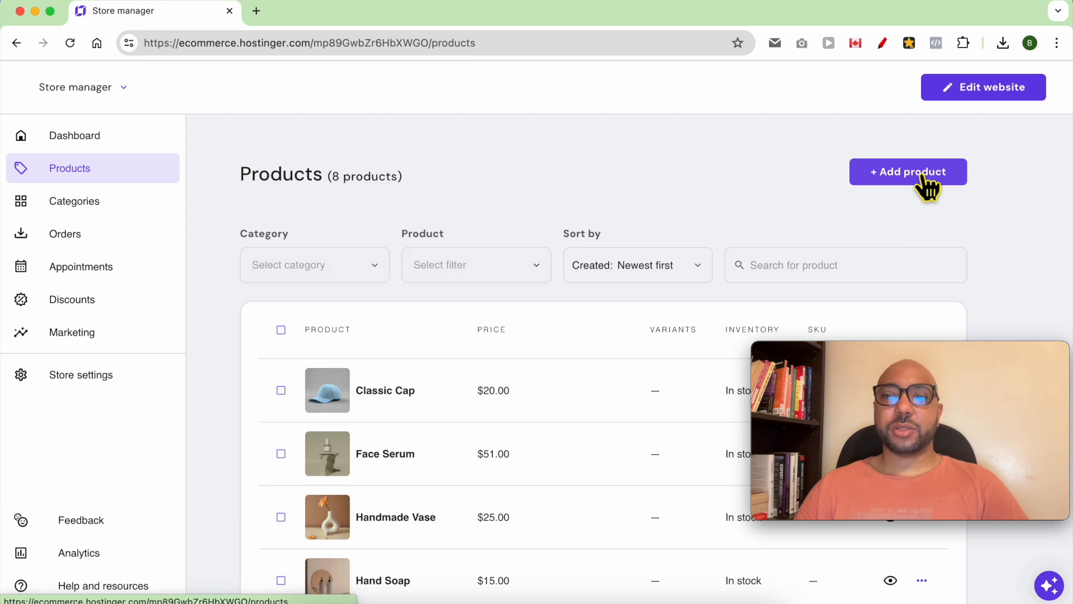
{"action": "left_click", "coordinate": [908, 172]}
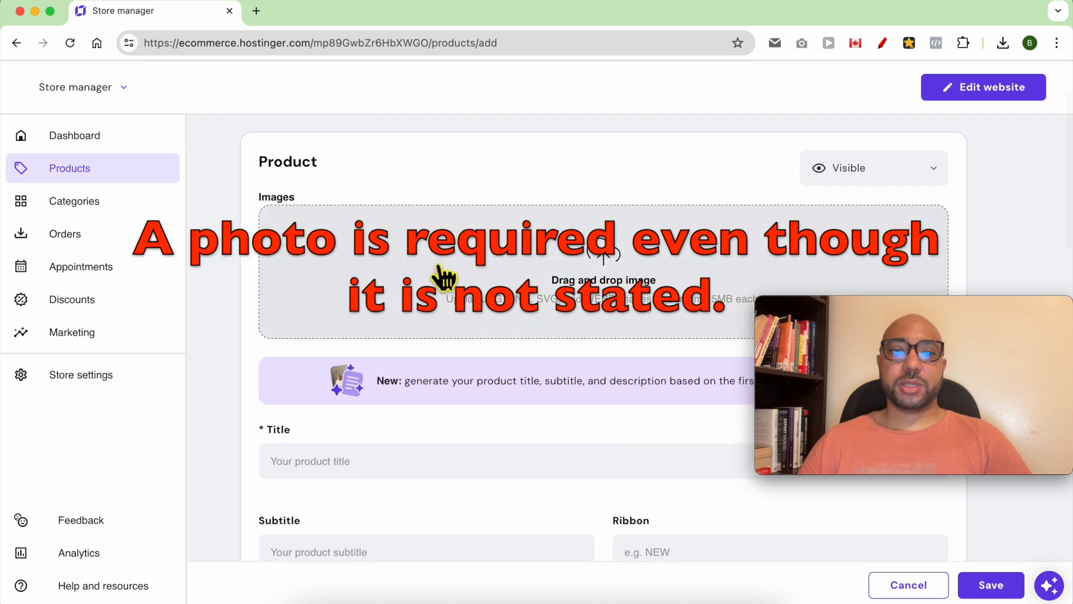
{"action": "mouse_move", "coordinate": [512, 277]}
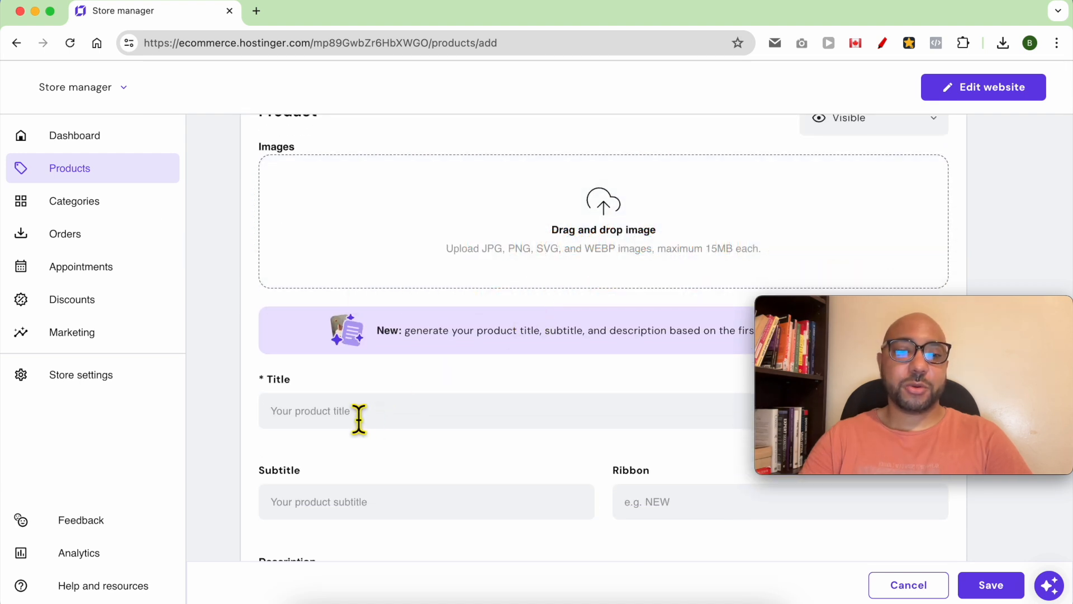
{"action": "type", "text": "Donation"}
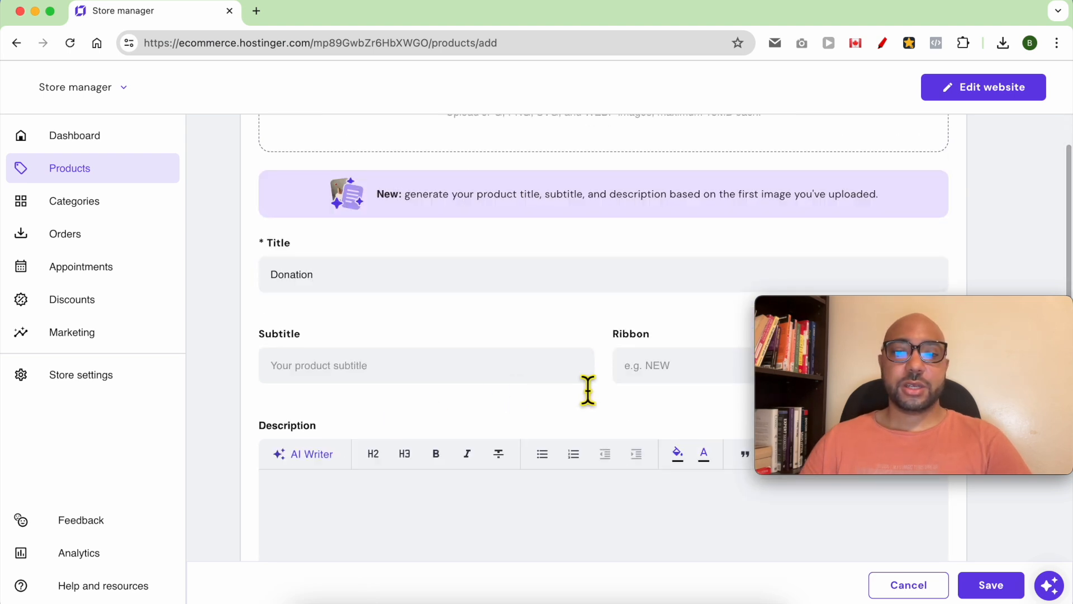
{"action": "scroll", "scroll_direction": "down", "scroll_amount": 3}
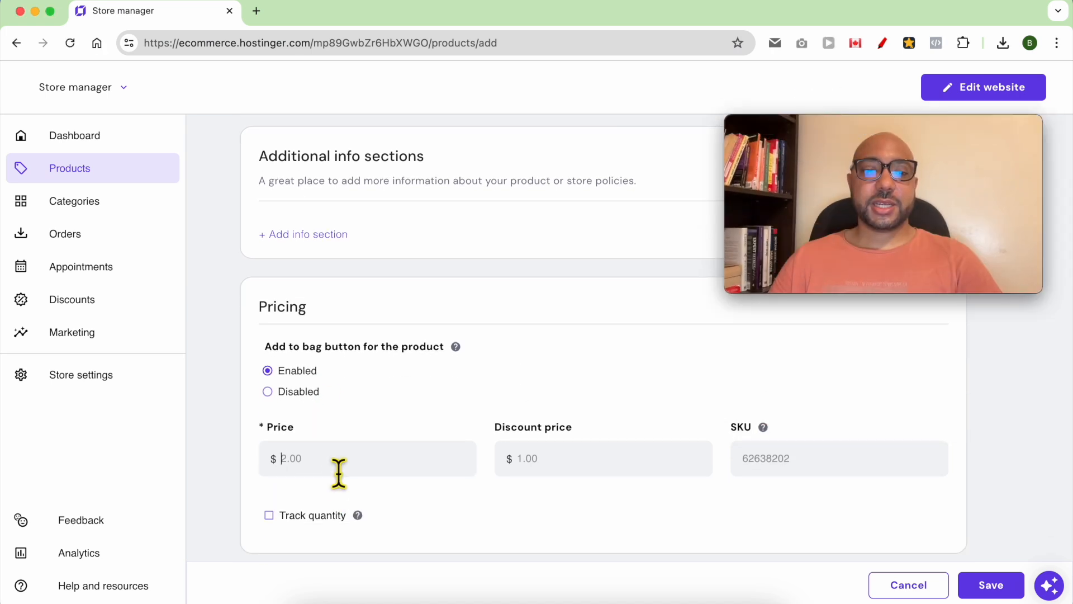
{"action": "type", "text": "1"}
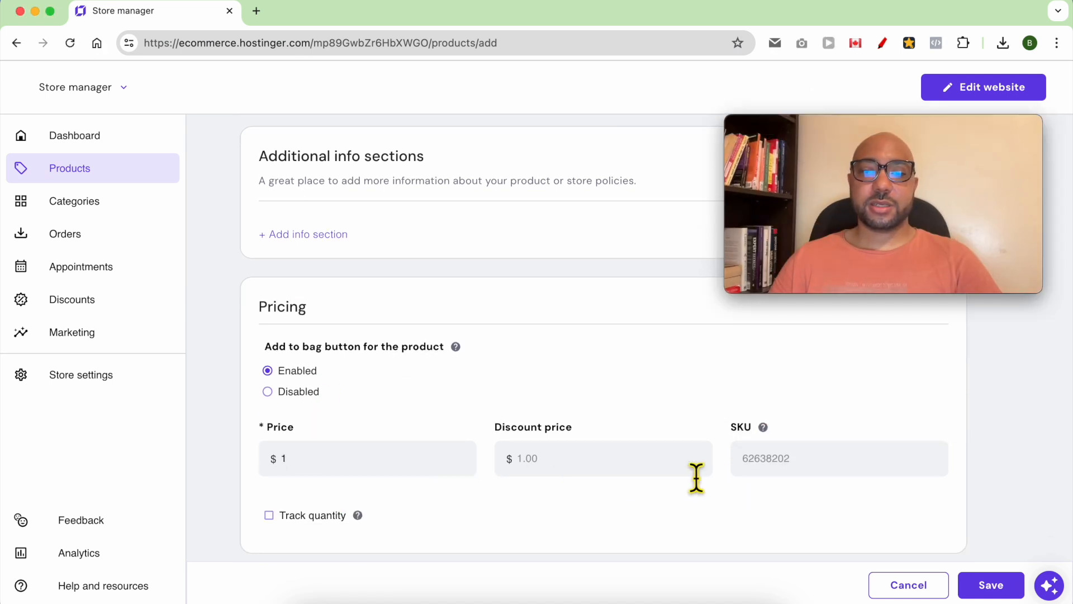
{"action": "scroll", "scroll_direction": "down", "scroll_amount": 3}
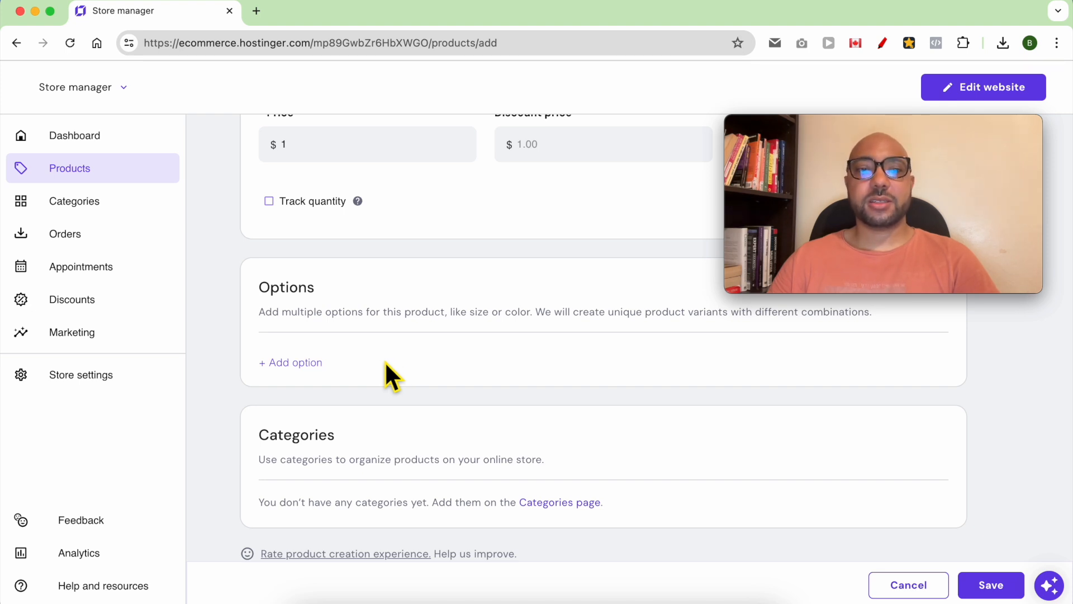
{"action": "mouse_move", "coordinate": [290, 362]}
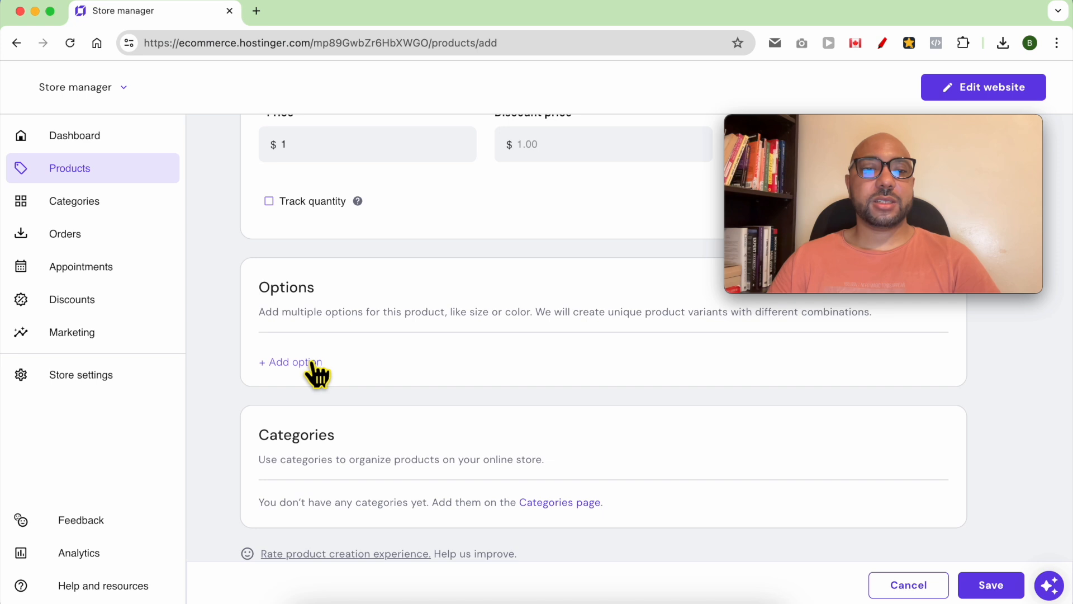
Add a 'donation amount' option with selections 5, 10, 20 and 100, and save it.
{"action": "double_click", "coordinate": [286, 287]}
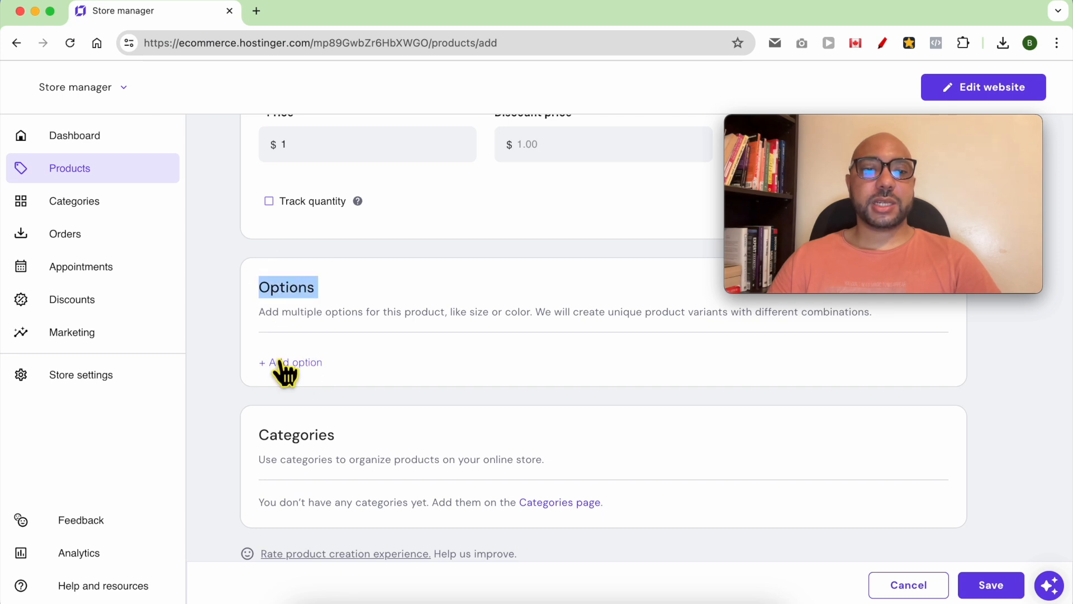
{"action": "left_click", "coordinate": [290, 362]}
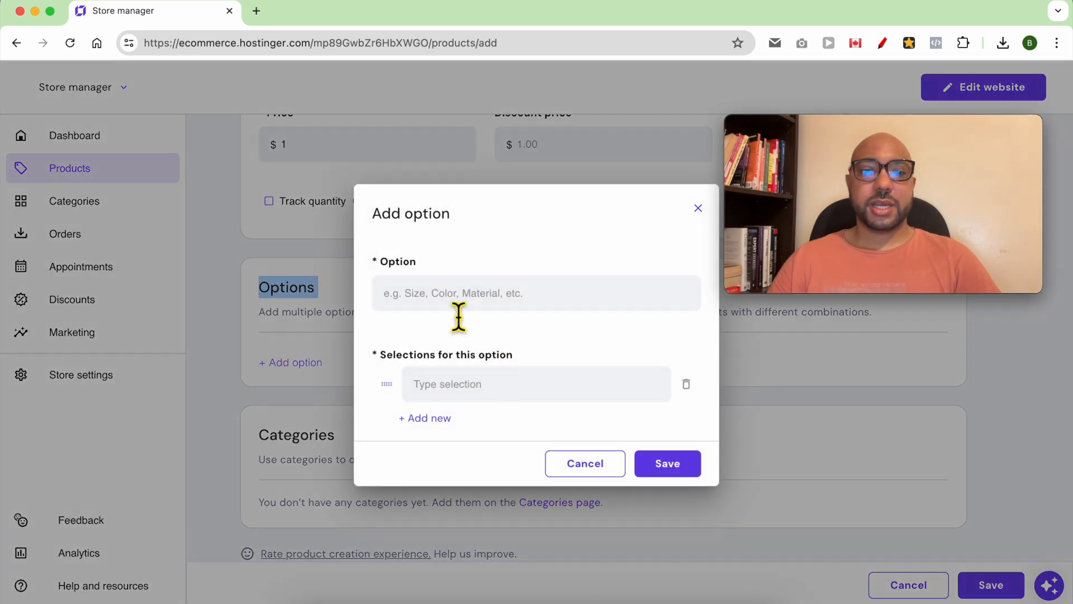
{"action": "type", "text": "donation amount"}
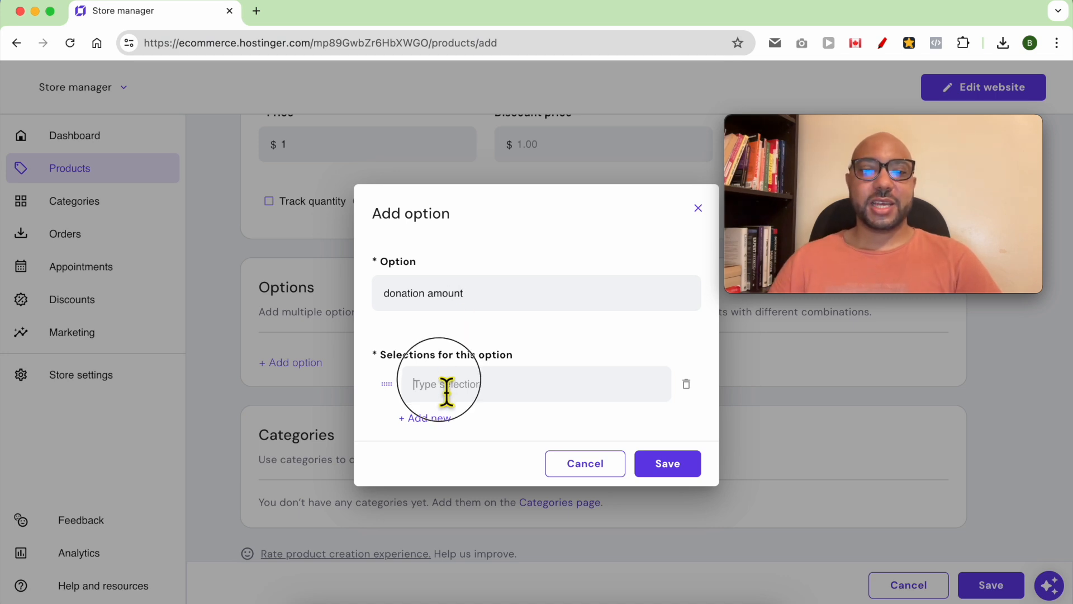
{"action": "type", "text": "5"}
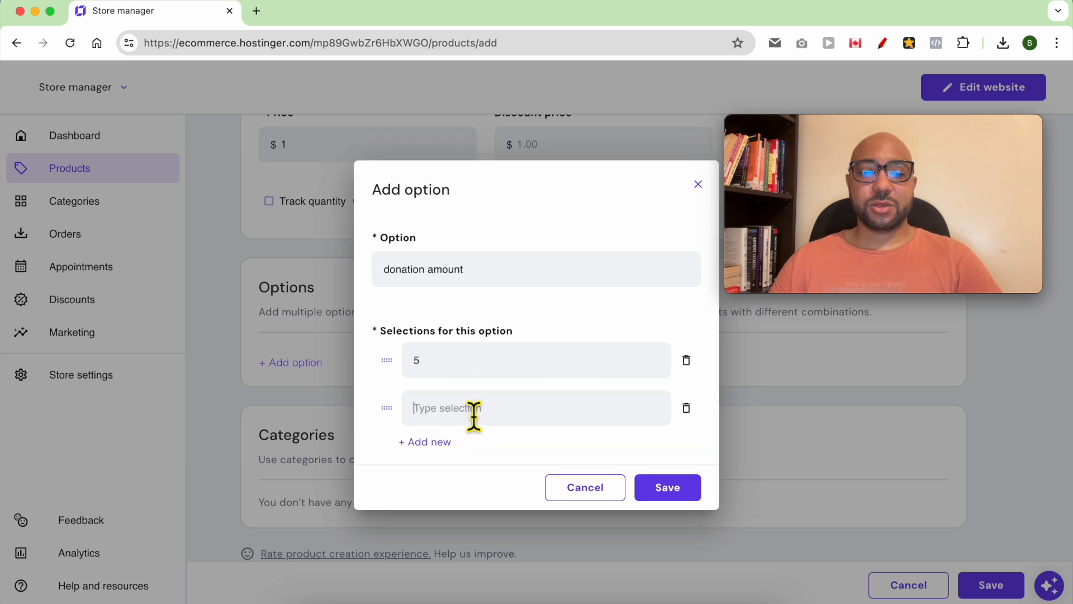
{"action": "type", "text": "10"}
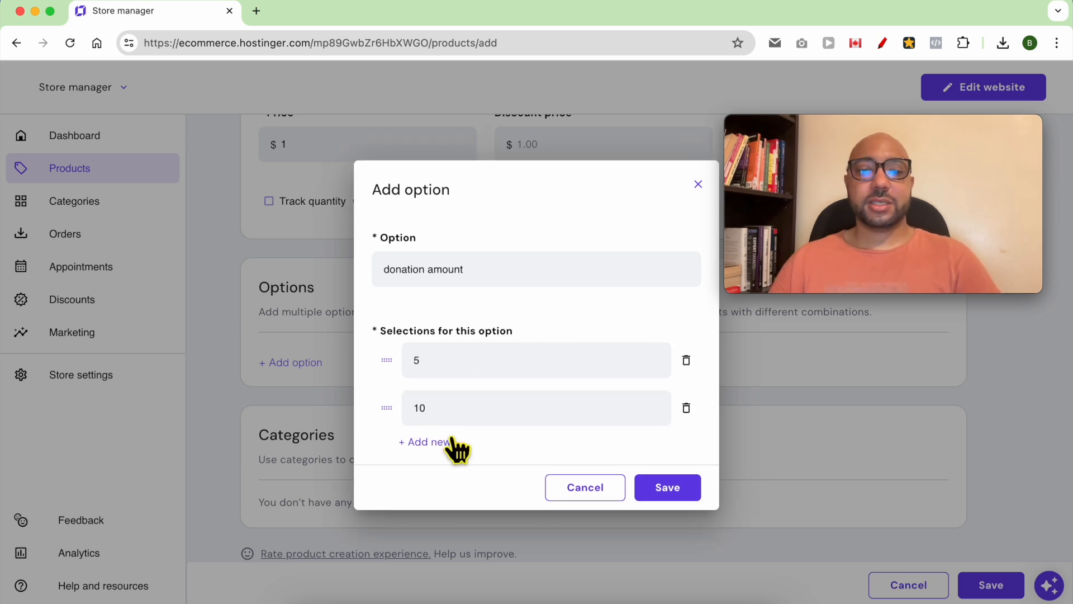
{"action": "left_click", "coordinate": [425, 442]}
{"action": "type", "text": "20"}
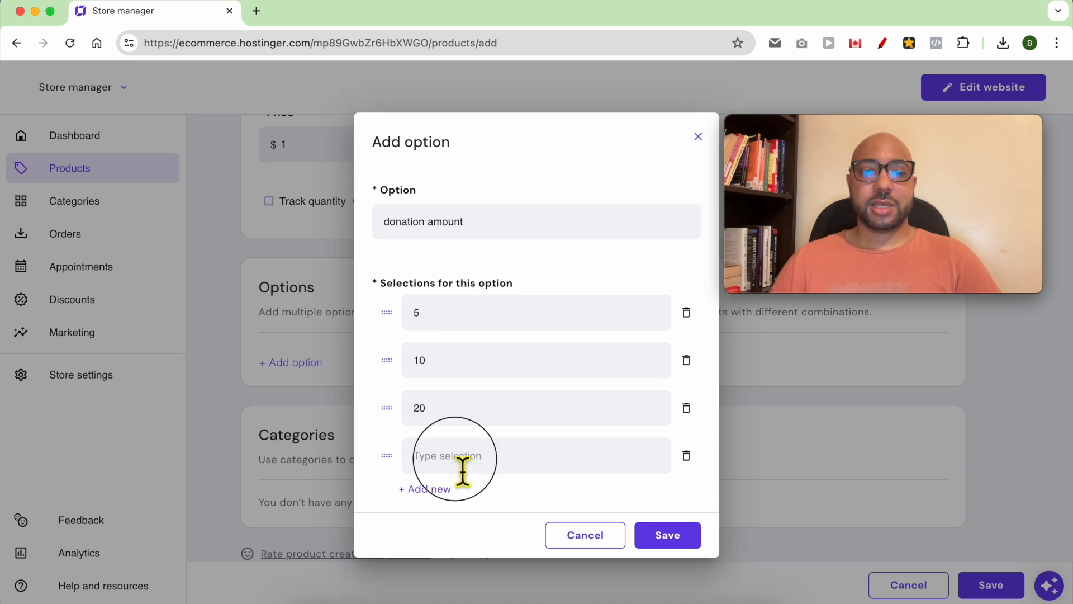
{"action": "type", "text": "100"}
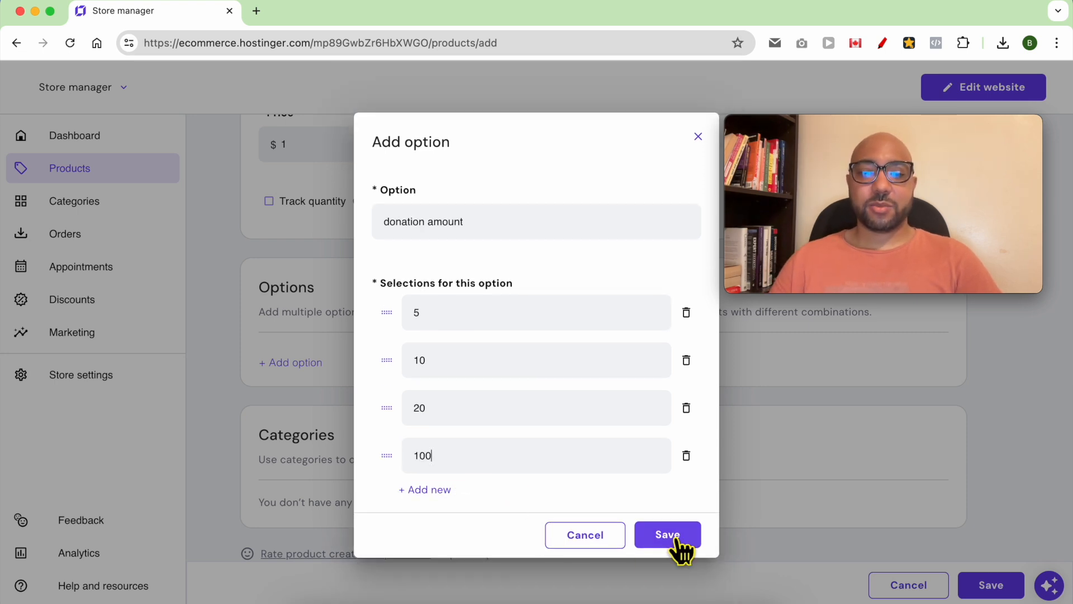
{"action": "left_click", "coordinate": [667, 534]}
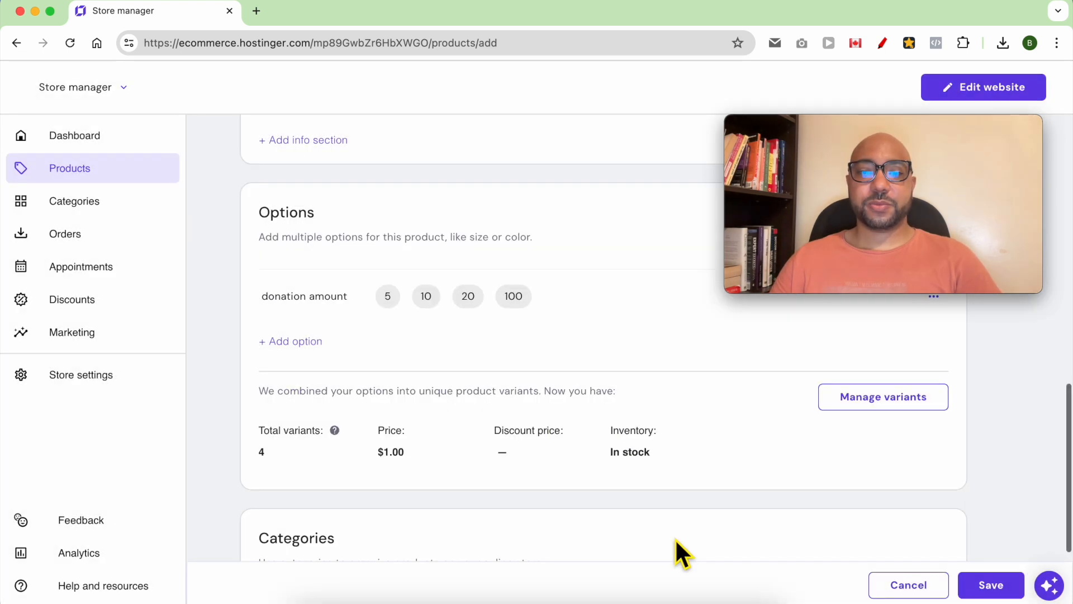
Save the Donation product and return to the website editor.
{"action": "scroll", "scroll_direction": "down", "scroll_amount": 3}
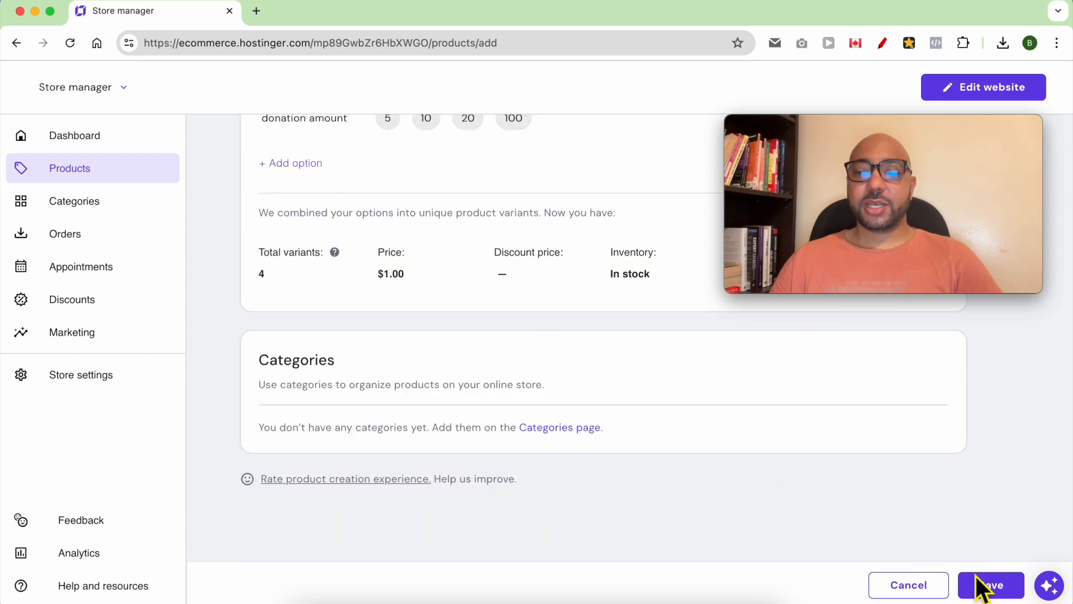
{"action": "left_click", "coordinate": [991, 585]}
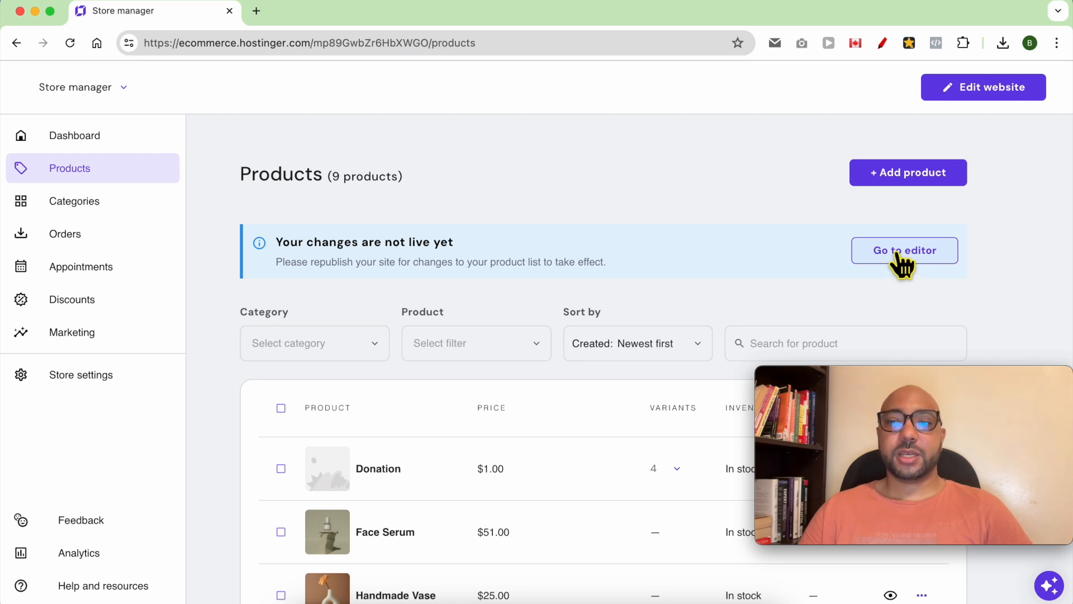
{"action": "left_click", "coordinate": [903, 249]}
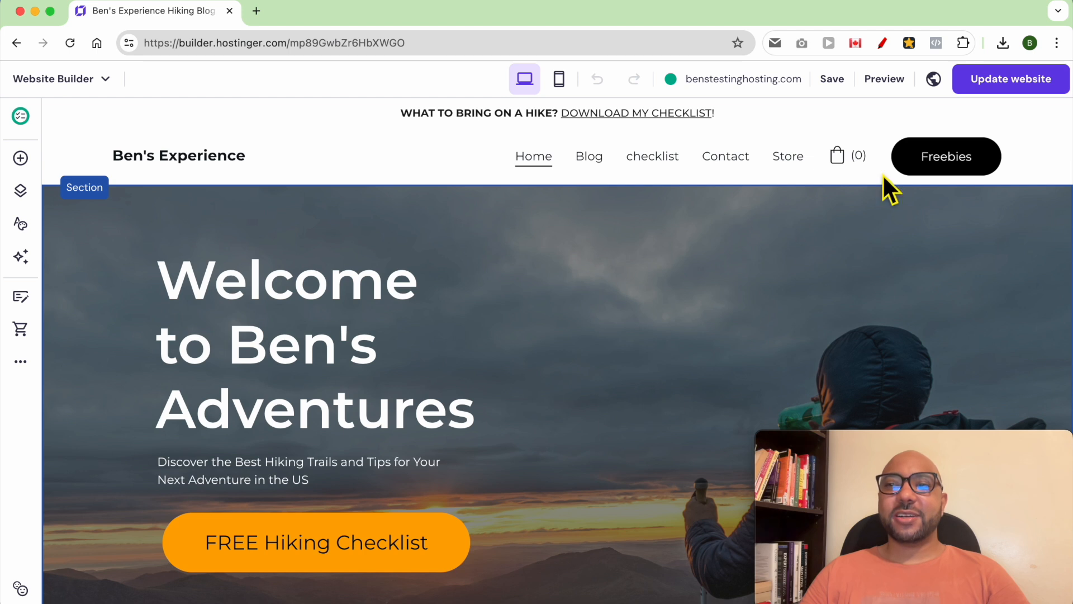
Update the website to publish the changes and dismiss the confirmation.
{"action": "left_click", "coordinate": [1010, 79]}
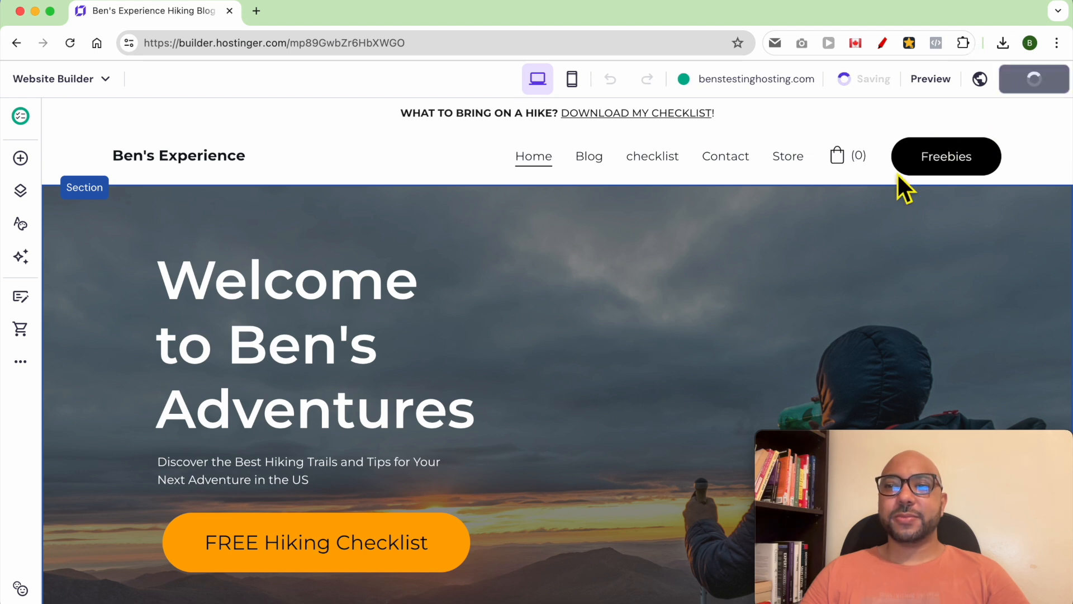
{"action": "left_click", "coordinate": [1034, 79]}
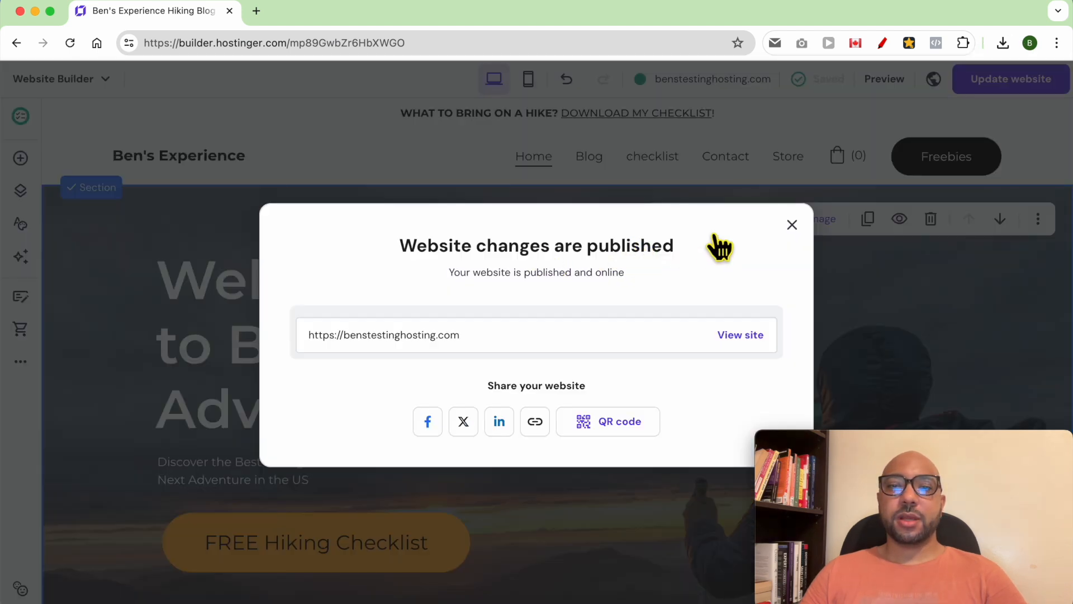
{"action": "left_click", "coordinate": [793, 225]}
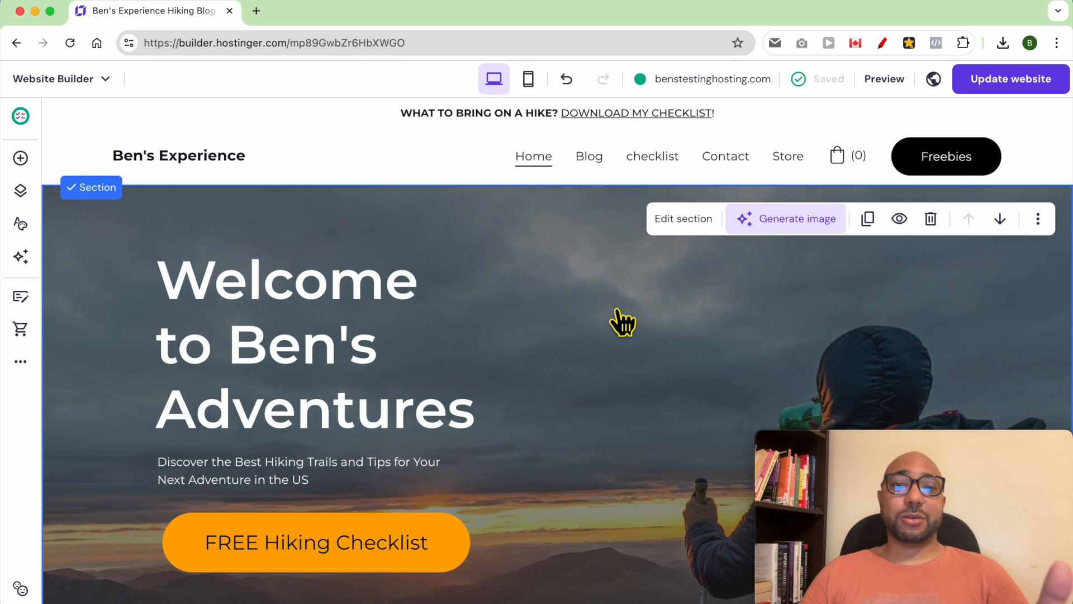
{"action": "scroll", "scroll_direction": "down", "scroll_amount": 3}
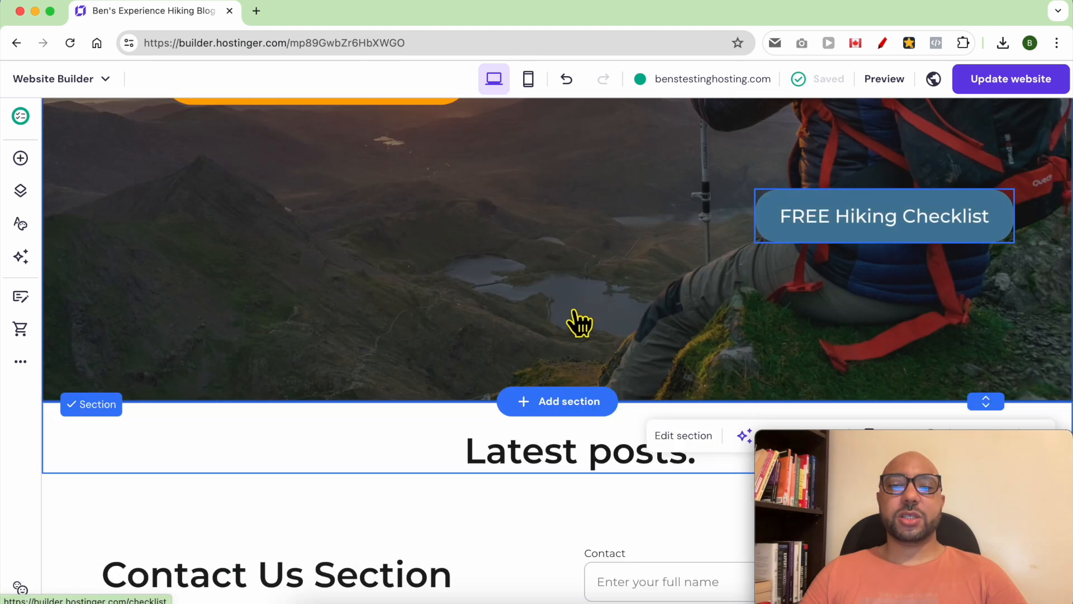
Insert an Online store product section below the hero image.
{"action": "left_click", "coordinate": [558, 402]}
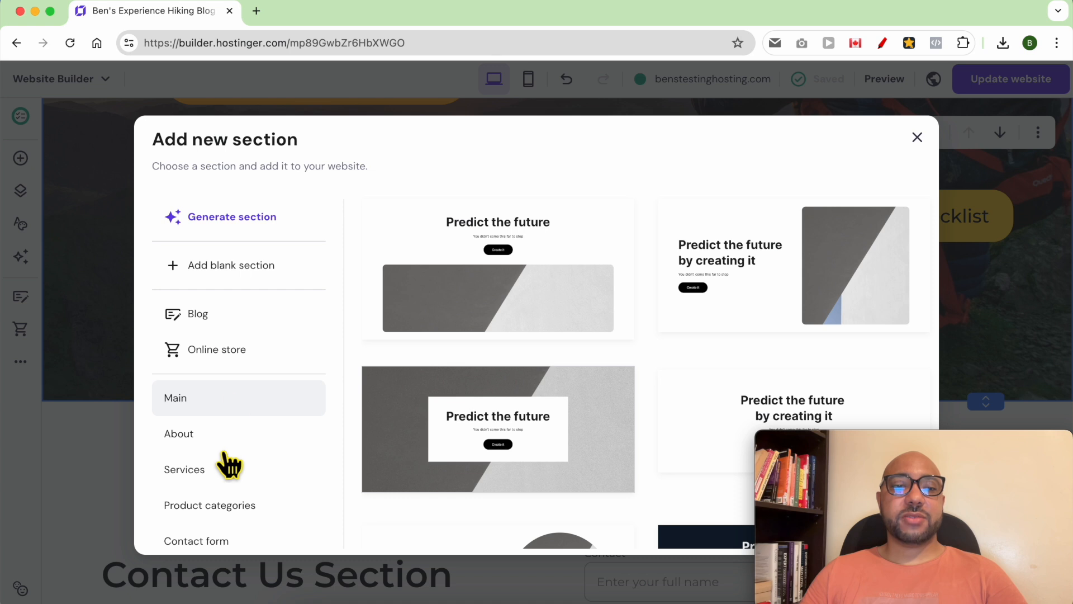
{"action": "left_click", "coordinate": [217, 348]}
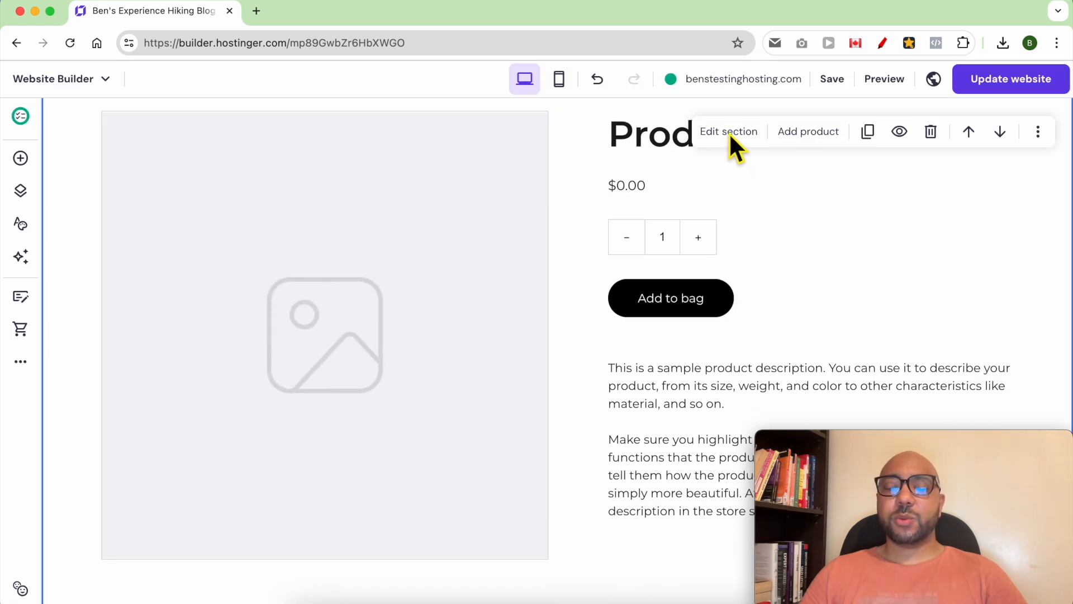
{"action": "mouse_move", "coordinate": [662, 208]}
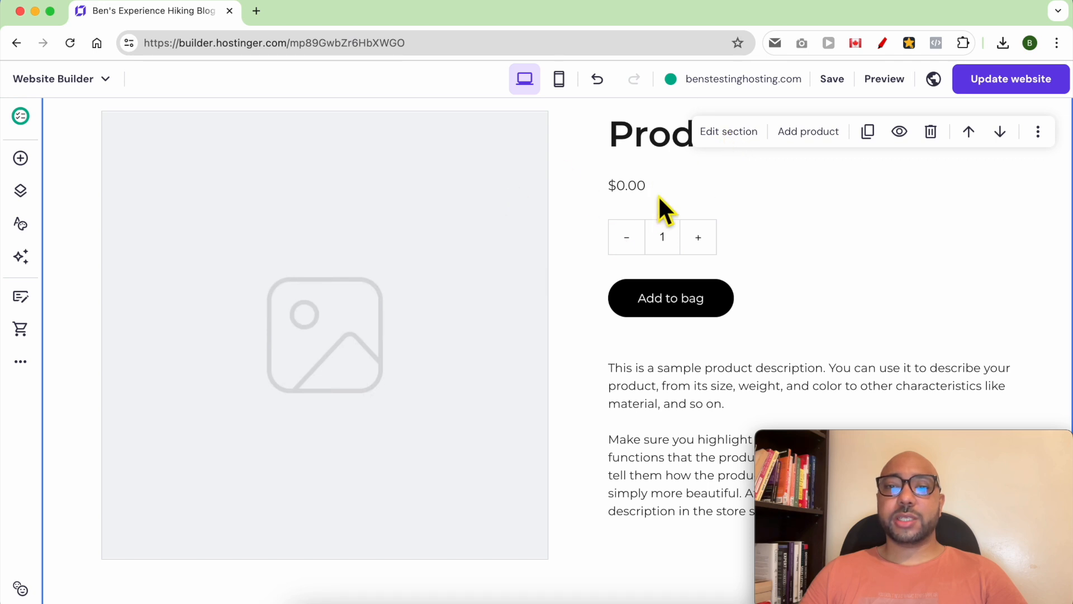
In the section's Product settings, connect the section to the Donation product.
{"action": "left_click", "coordinate": [729, 132]}
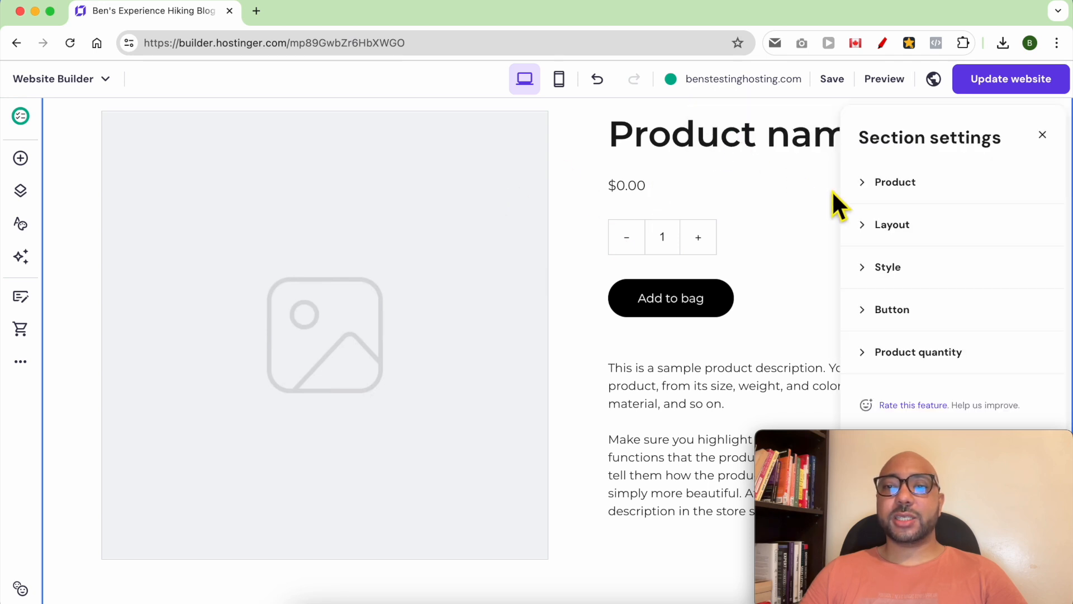
{"action": "left_click", "coordinate": [894, 181]}
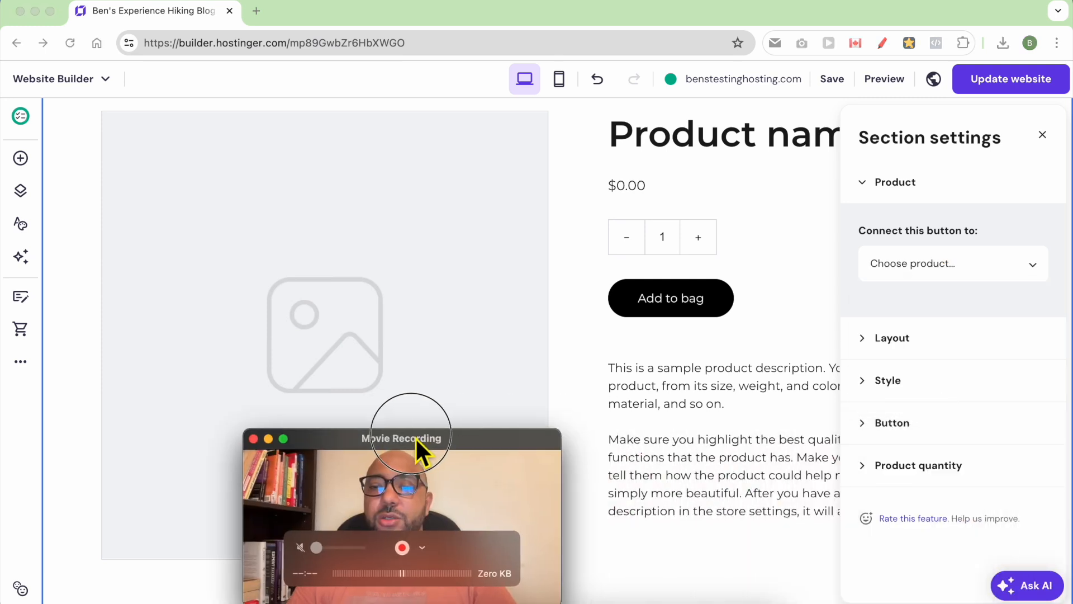
{"action": "left_click", "coordinate": [952, 263]}
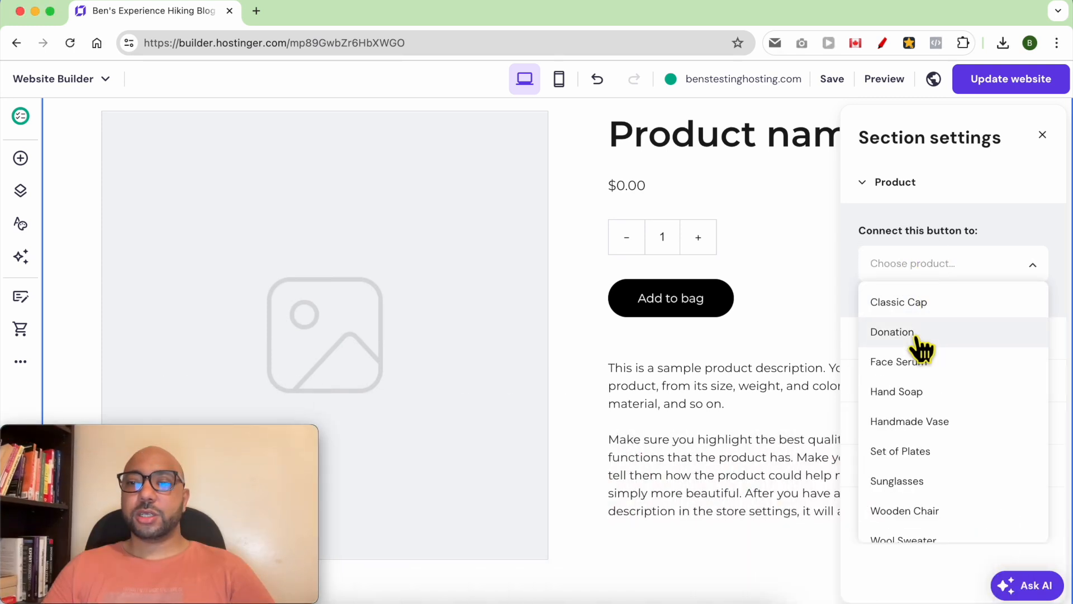
{"action": "left_click", "coordinate": [892, 331]}
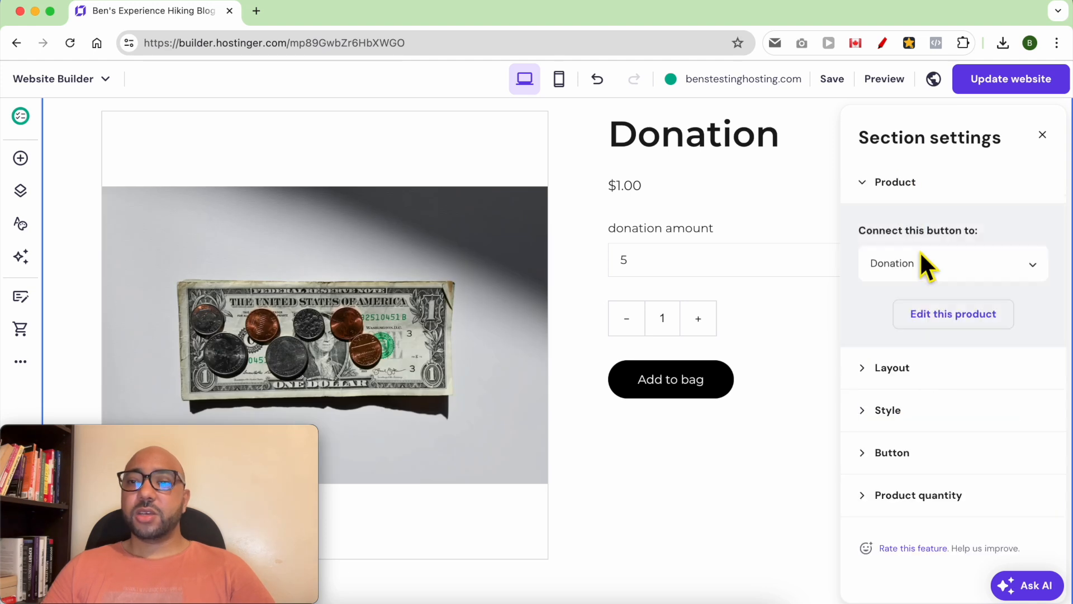
{"action": "left_click", "coordinate": [952, 263]}
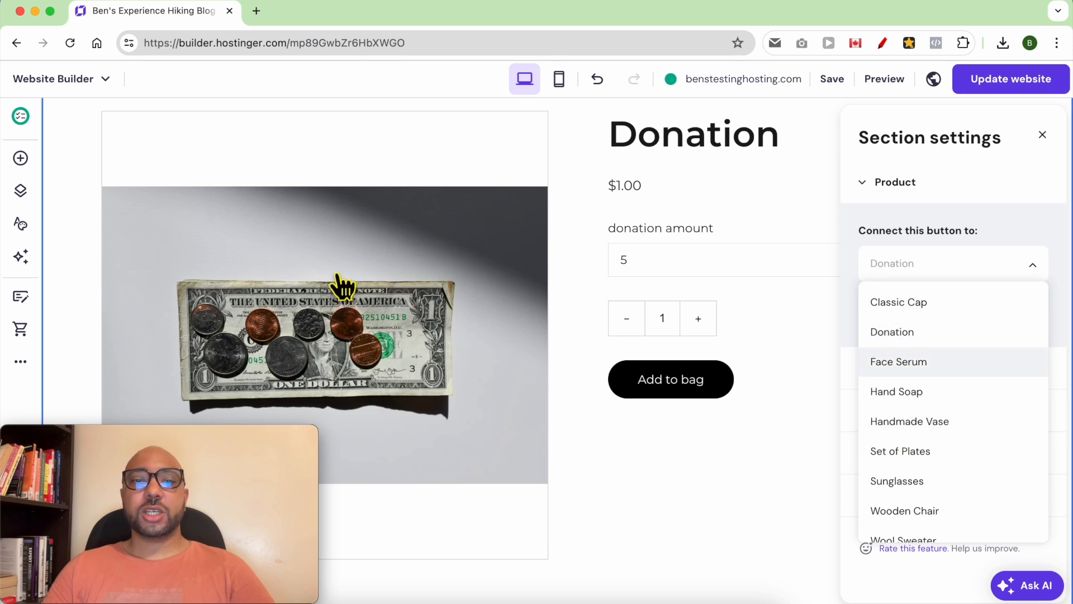
{"action": "mouse_move", "coordinate": [269, 236]}
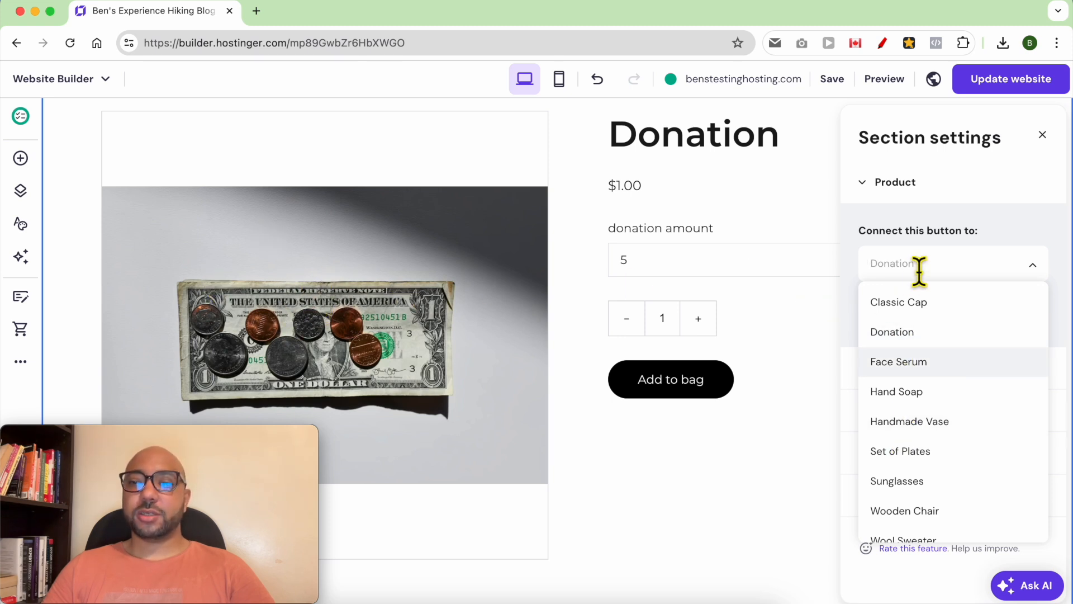
{"action": "left_click", "coordinate": [893, 332]}
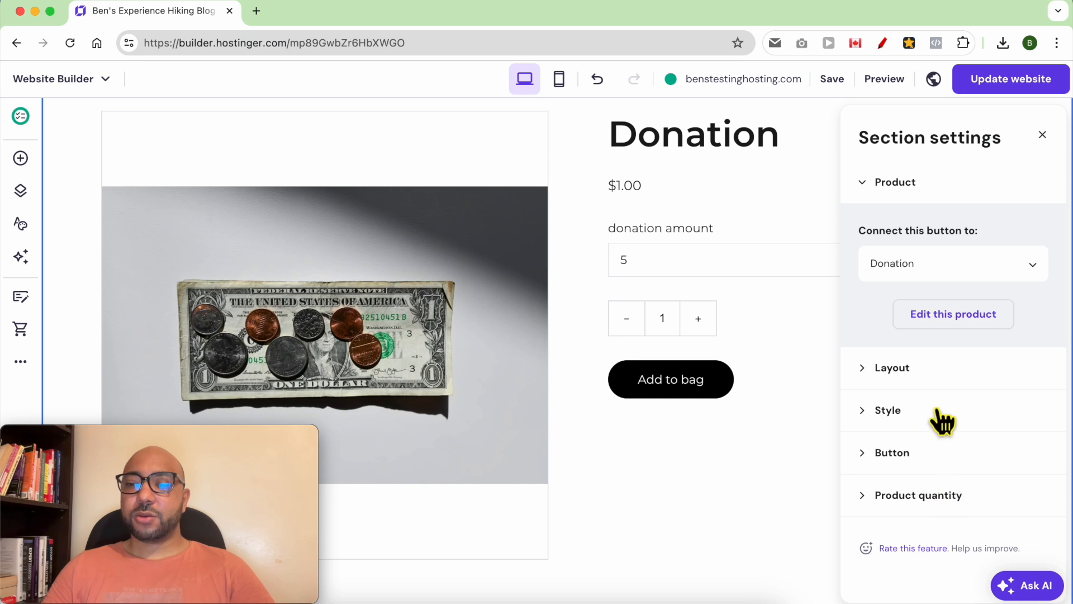
Adjust the section layout and set its background colour to light grey #f1f1f1.
{"action": "left_click", "coordinate": [891, 367]}
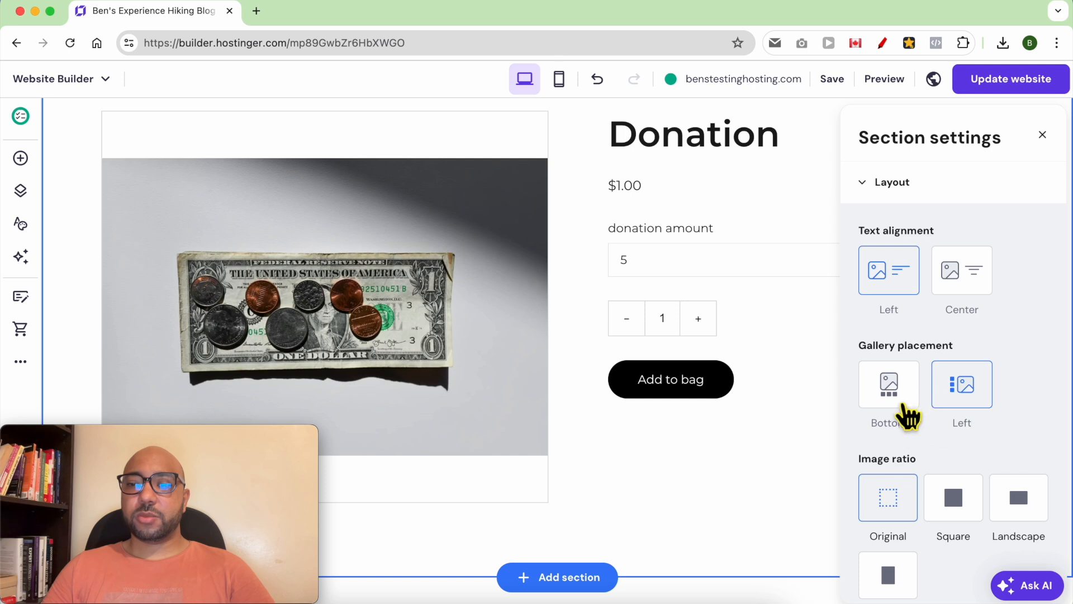
{"action": "left_click", "coordinate": [953, 415]}
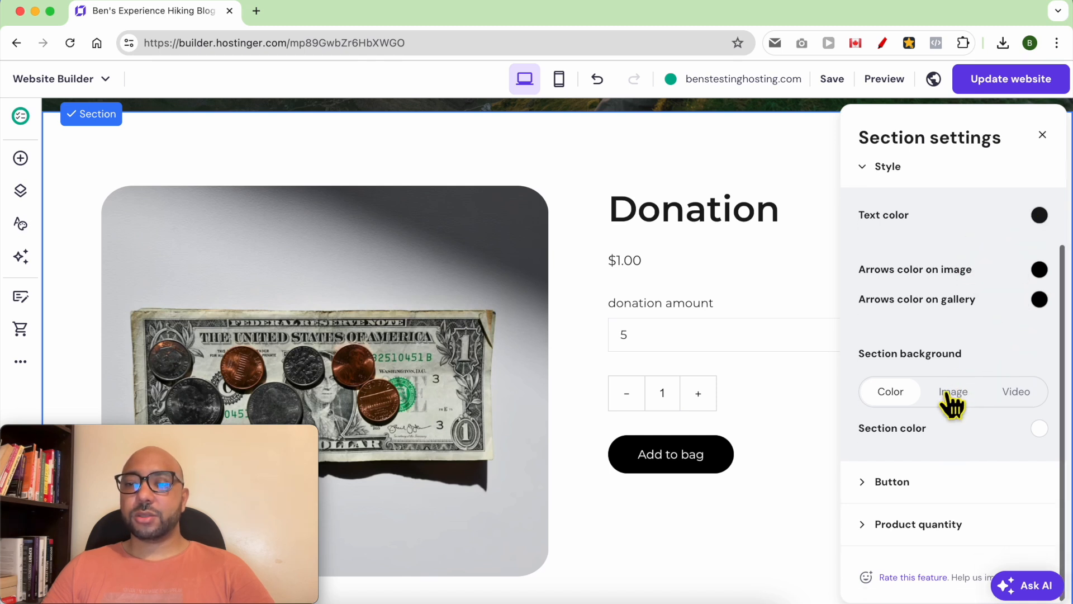
{"action": "left_click", "coordinate": [953, 390]}
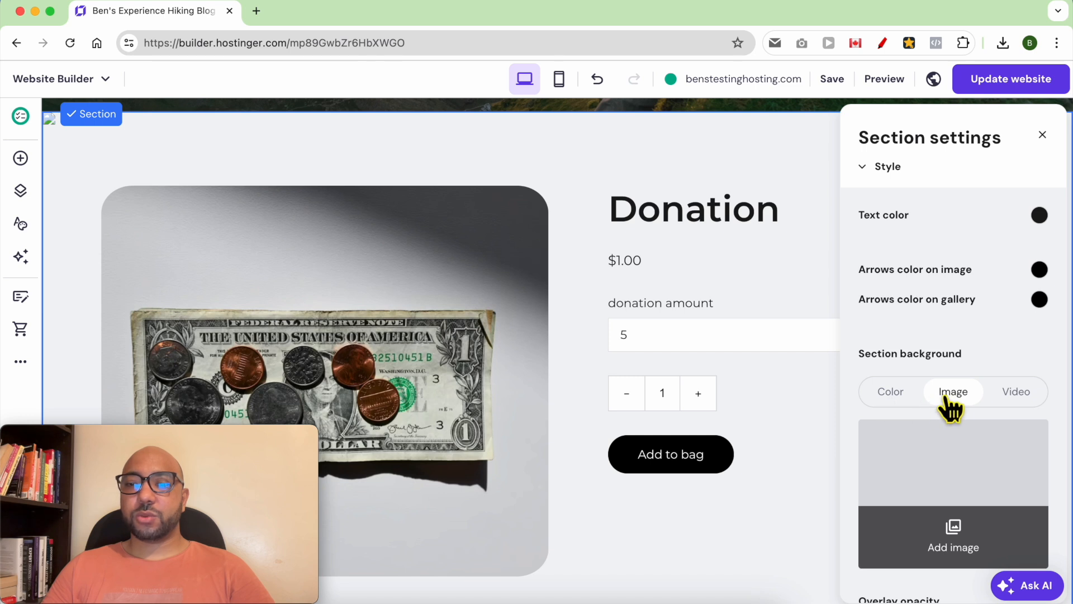
{"action": "left_click", "coordinate": [890, 391]}
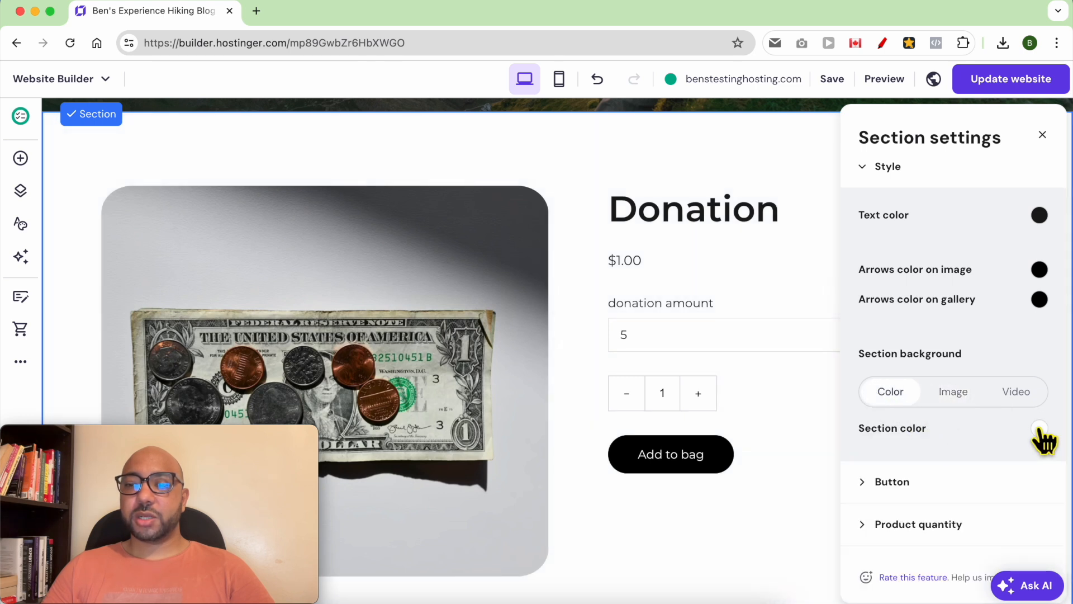
{"action": "left_click", "coordinate": [1039, 428]}
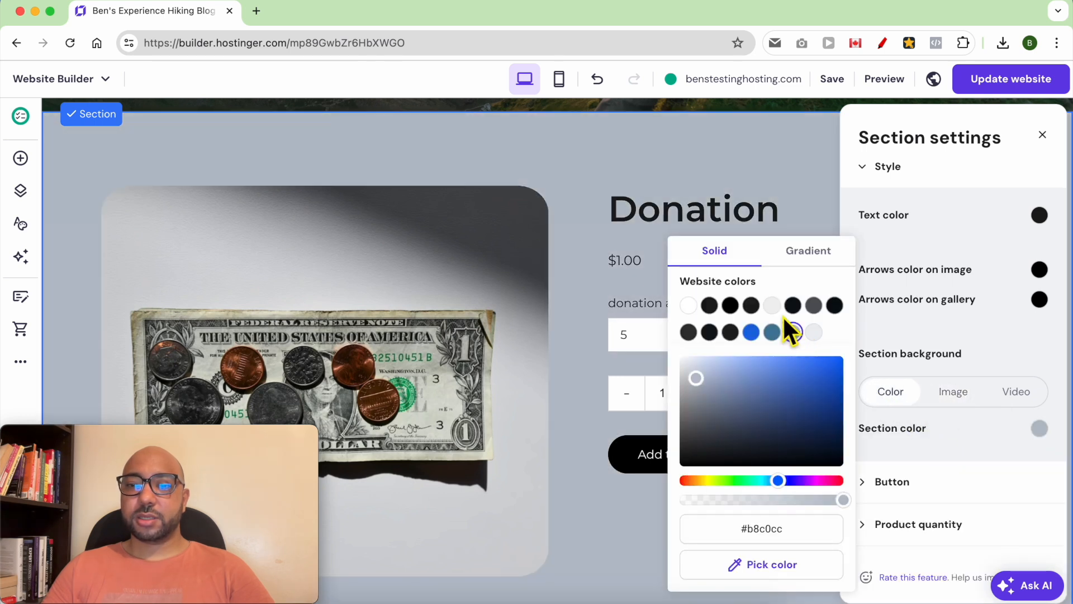
{"action": "left_click", "coordinate": [772, 305]}
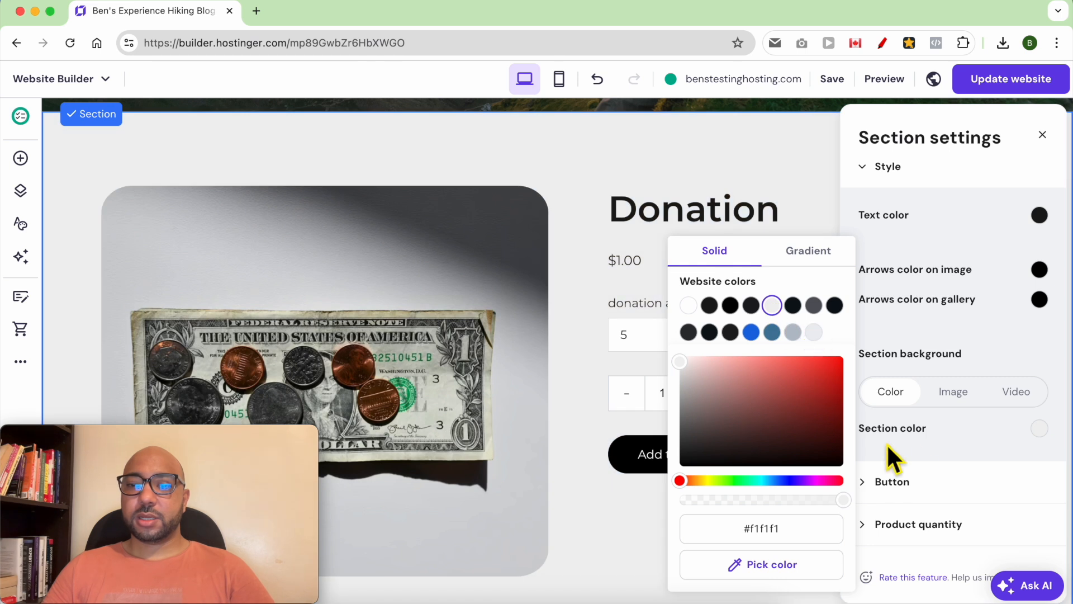
{"action": "left_click", "coordinate": [893, 481]}
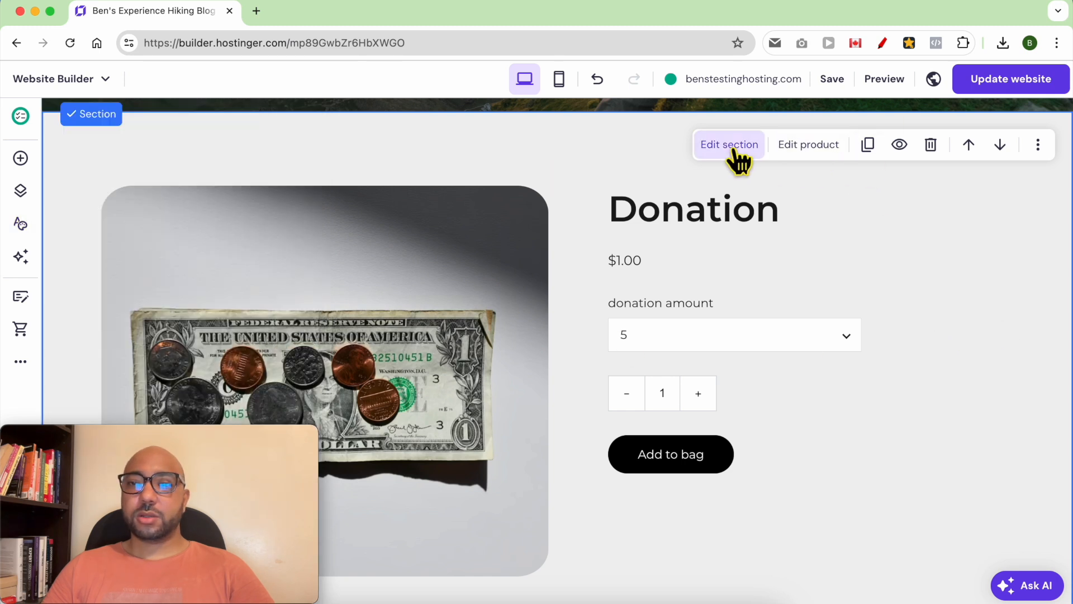
Reopen the Donation section settings and keep its quantity picker enabled with the Add to bag button.
{"action": "left_click", "coordinate": [729, 144]}
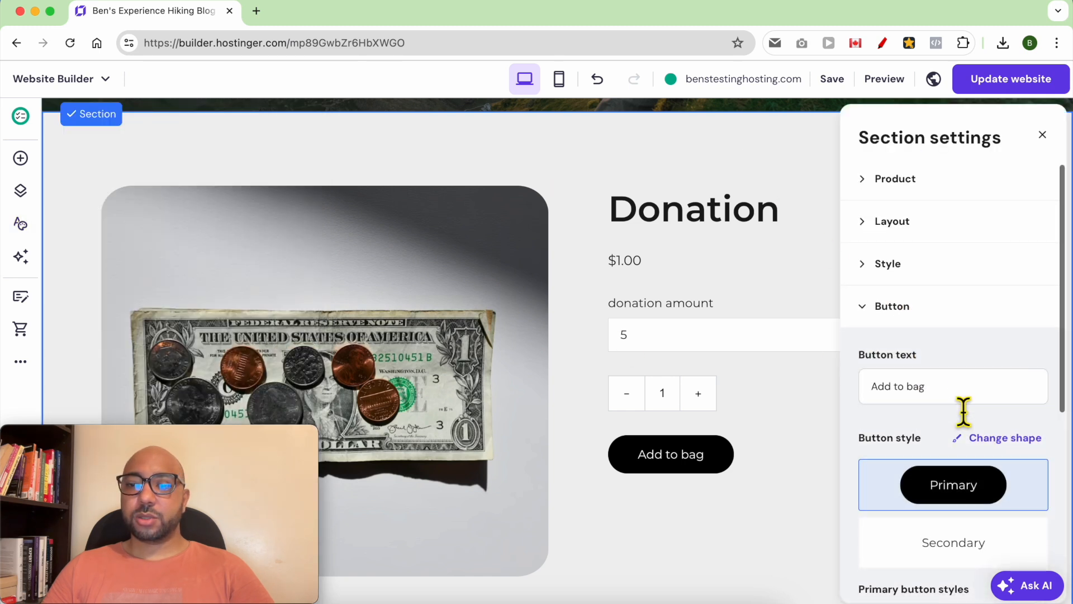
{"action": "scroll", "scroll_direction": "down", "scroll_amount": 3}
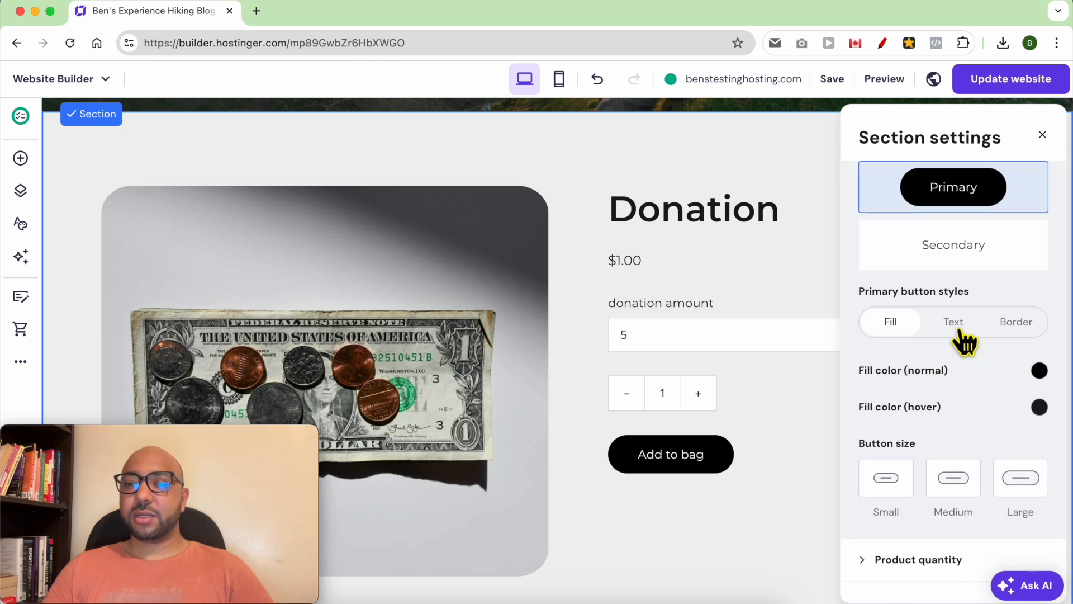
{"action": "left_click", "coordinate": [1016, 322]}
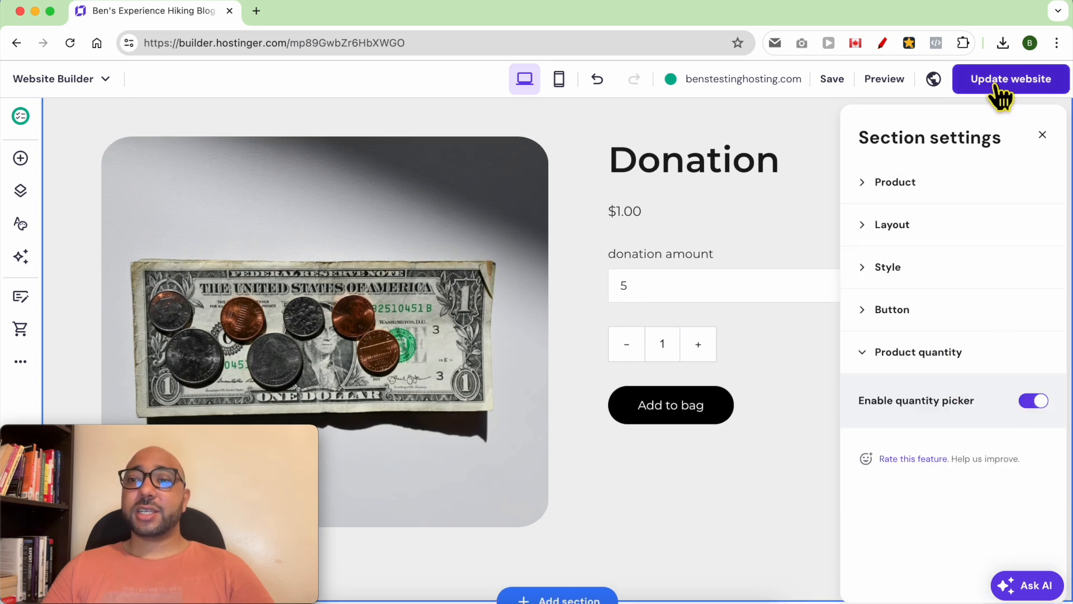
Publish the Donation section changes and view the live benstestinghosting.com site.
{"action": "left_click", "coordinate": [1011, 79]}
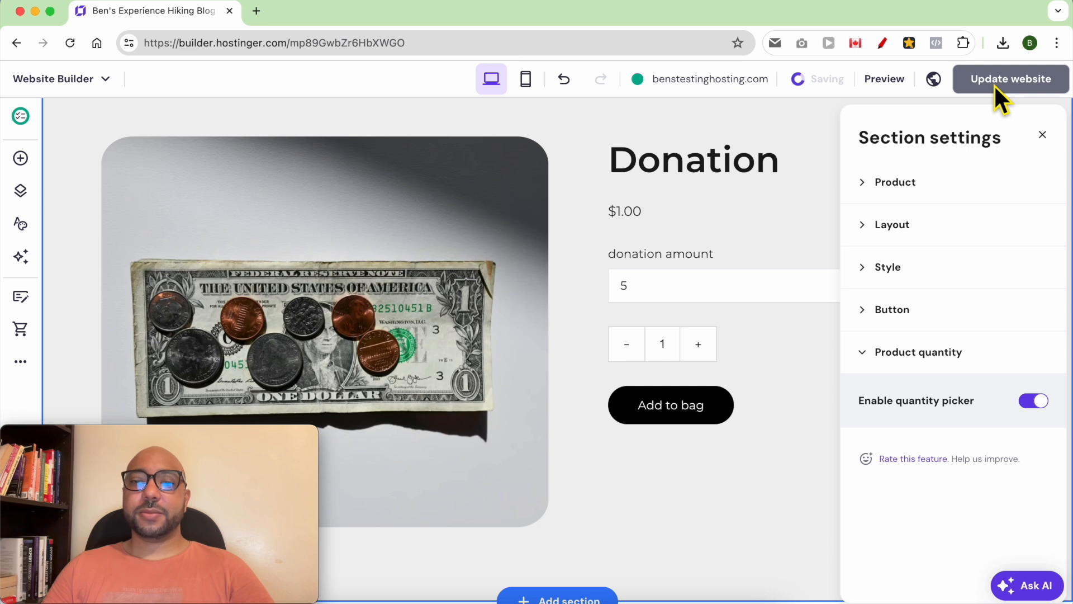
{"action": "left_click", "coordinate": [1011, 79]}
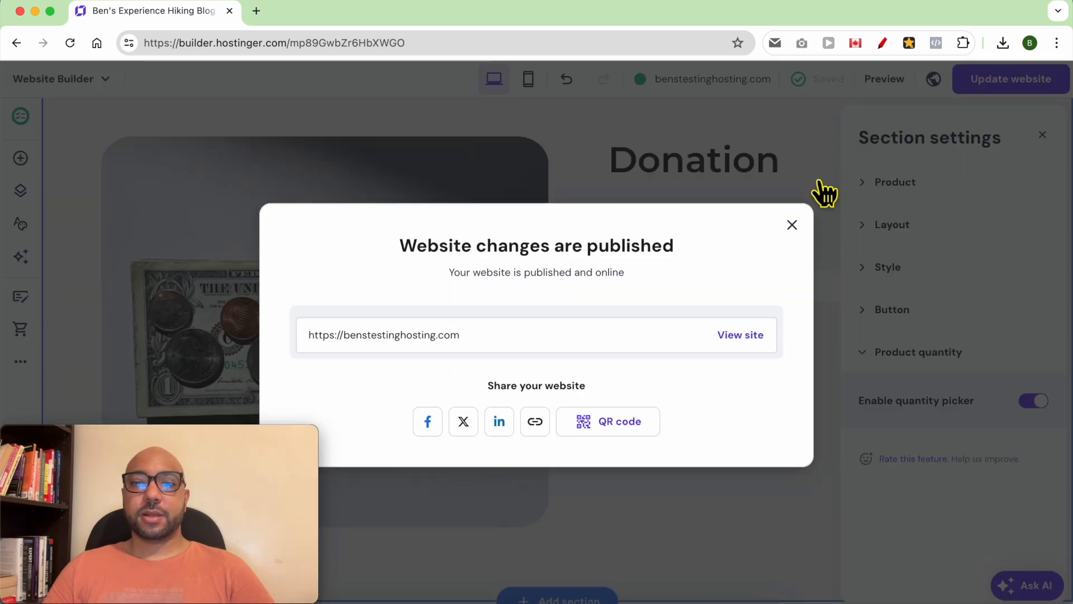
{"action": "left_click", "coordinate": [740, 335]}
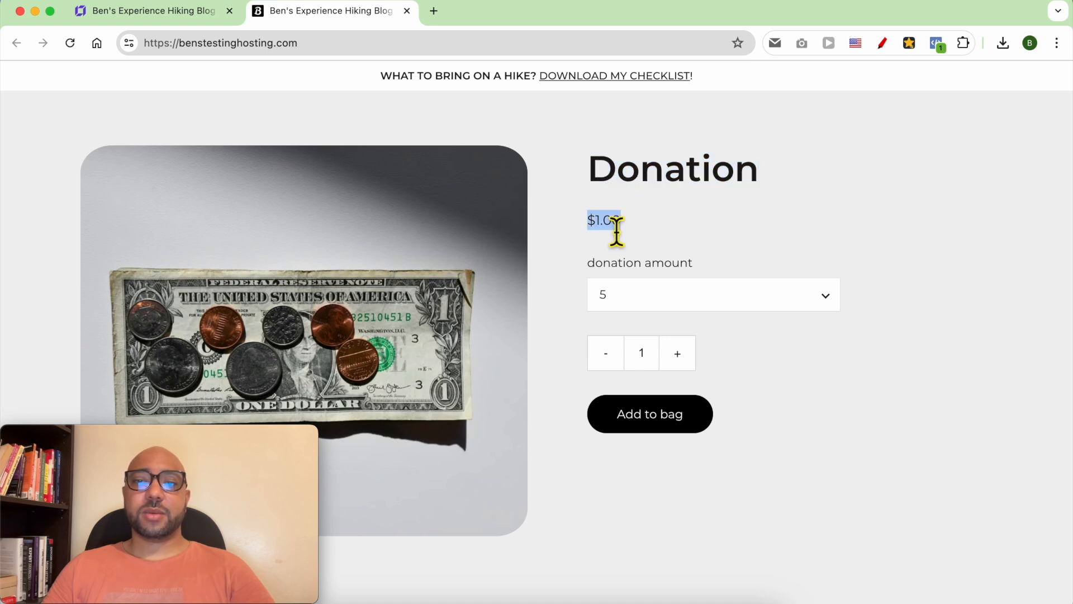
Add a 20 donation to the bag and proceed to checkout showing $1.00 due.
{"action": "left_click", "coordinate": [713, 294]}
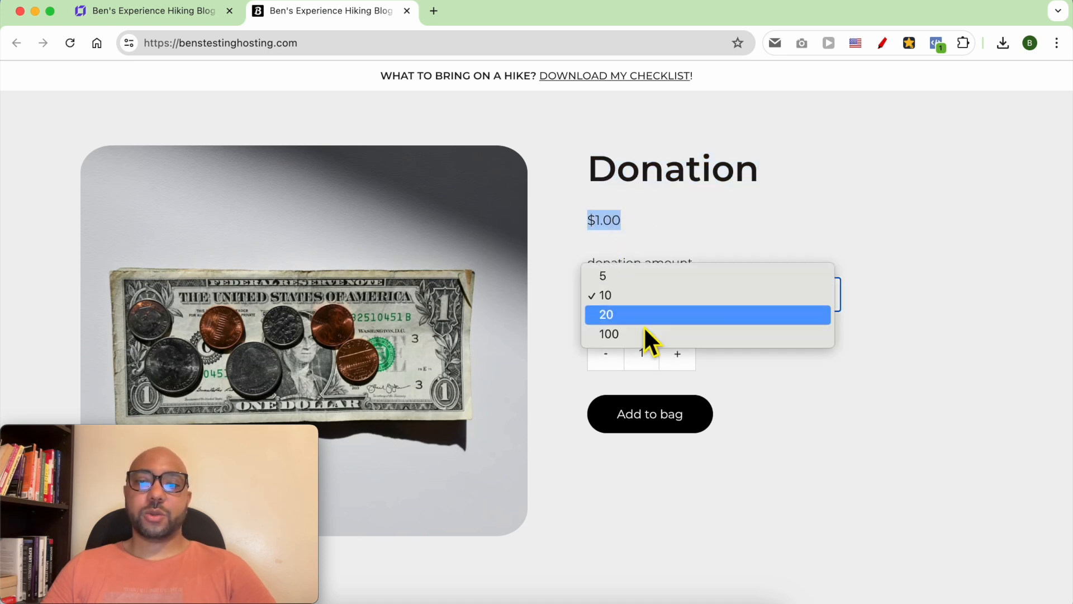
{"action": "left_click", "coordinate": [650, 414]}
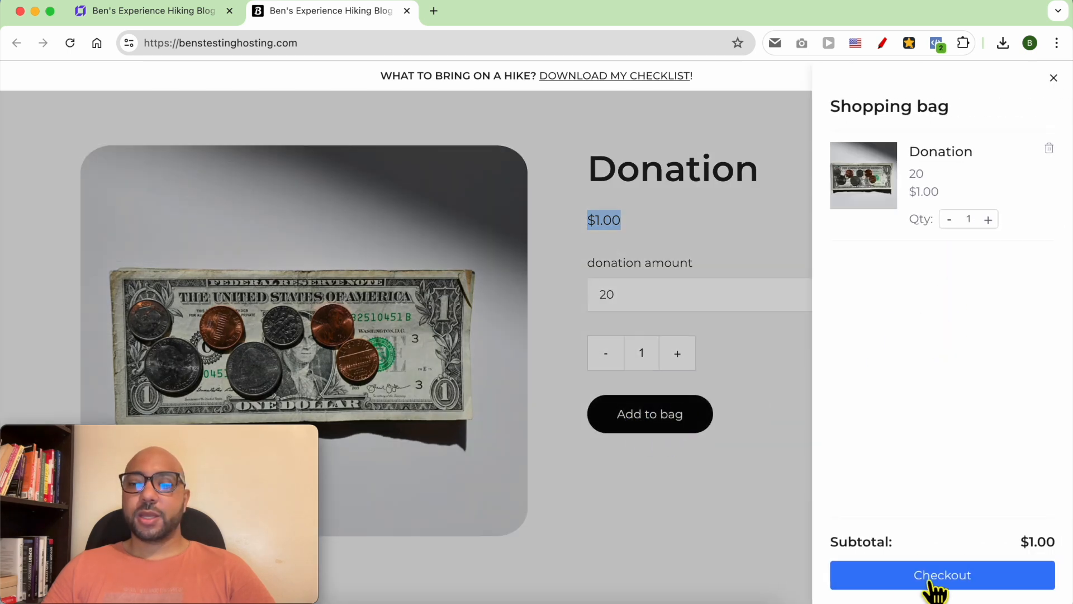
{"action": "left_click", "coordinate": [942, 574]}
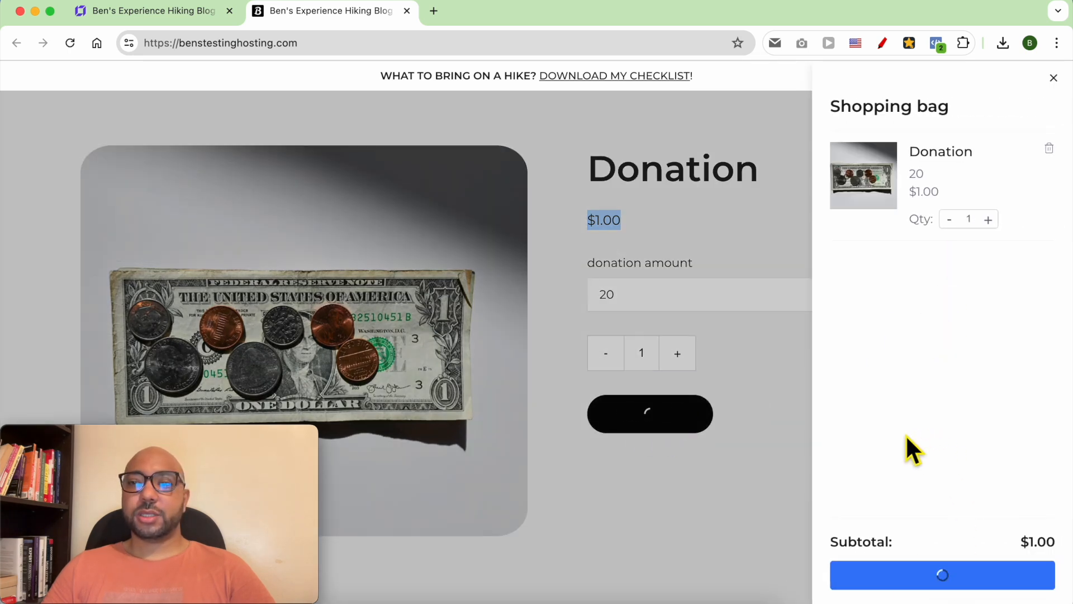
{"action": "left_click", "coordinate": [941, 575]}
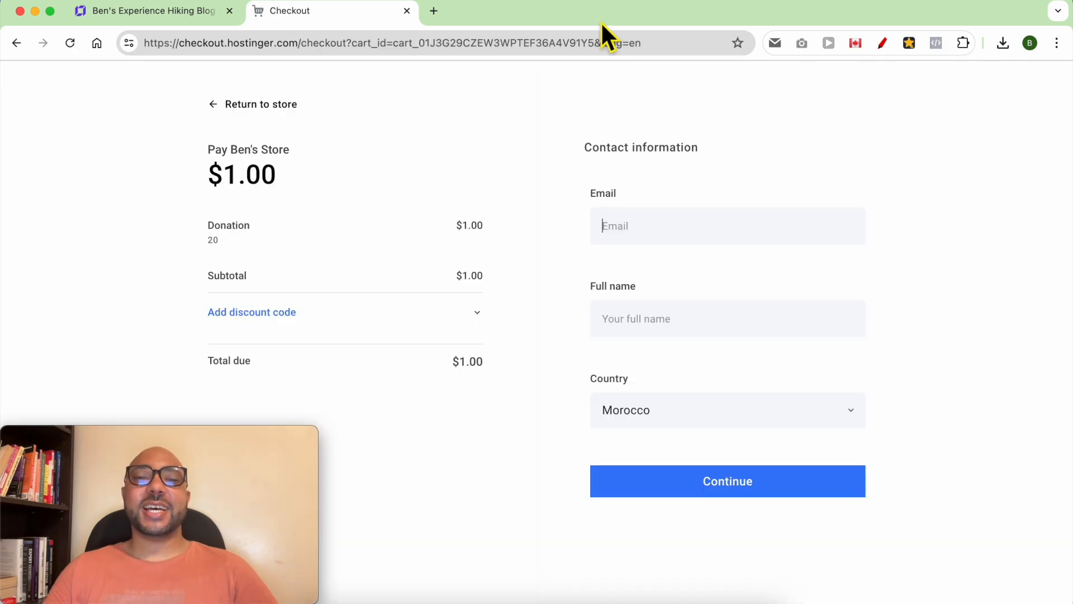